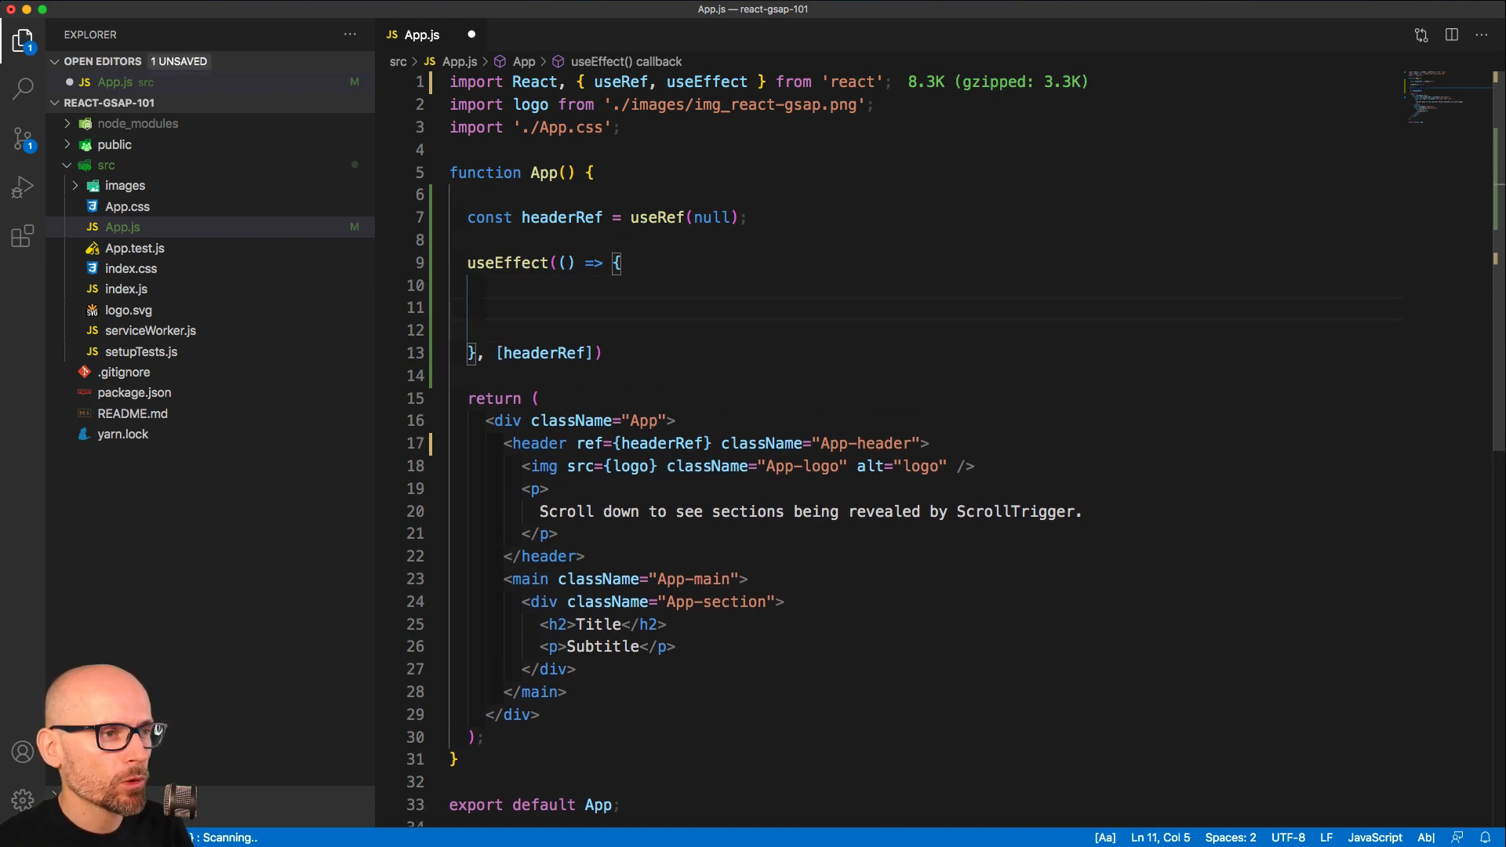
Add a gsap.from tween targeting headerRef.current with duration 1 from the snippet.
text(gsap.f)
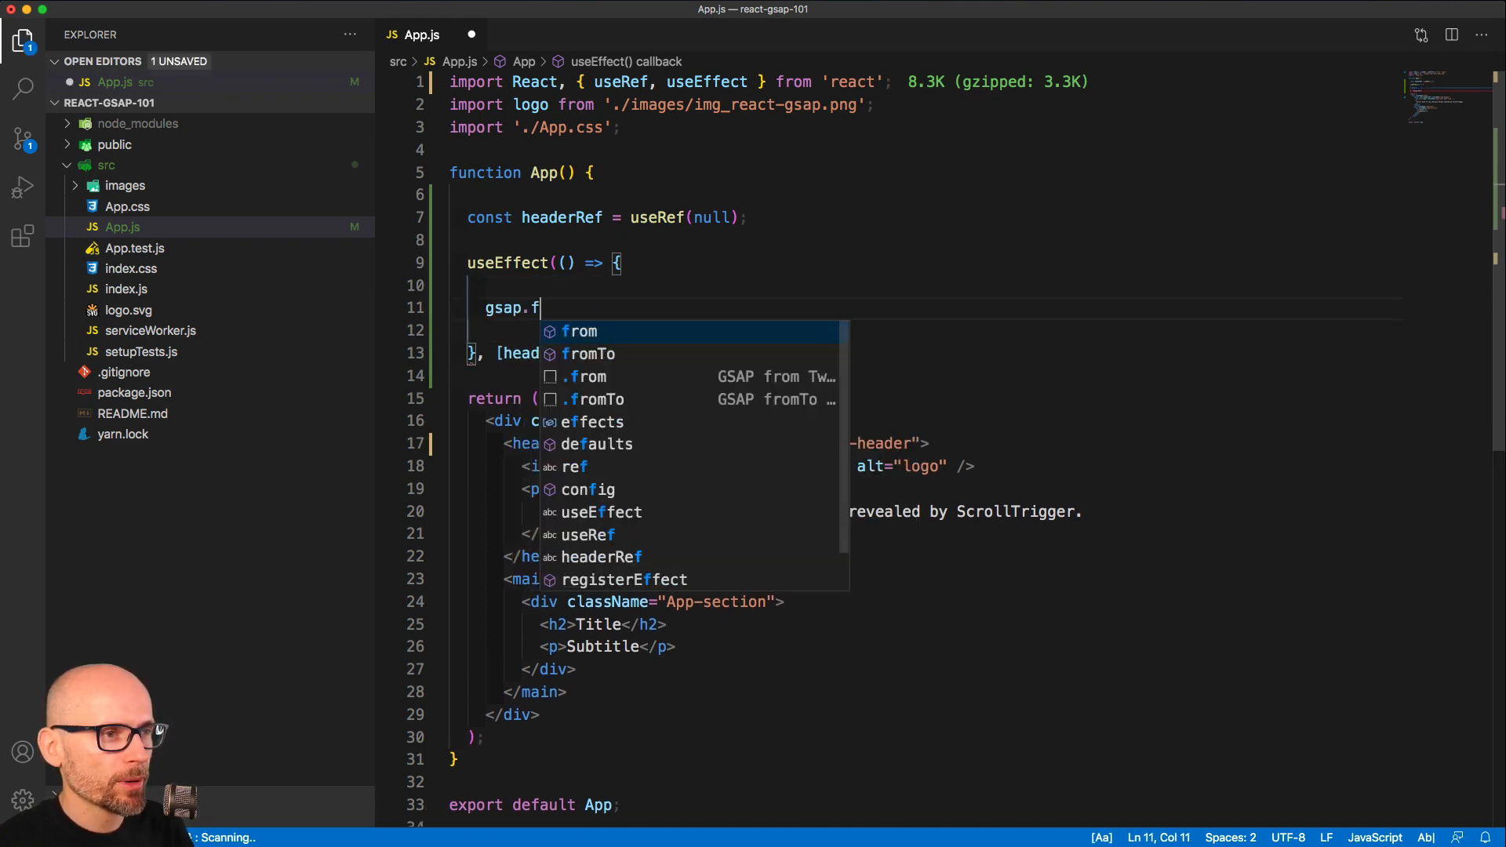
text(rom)
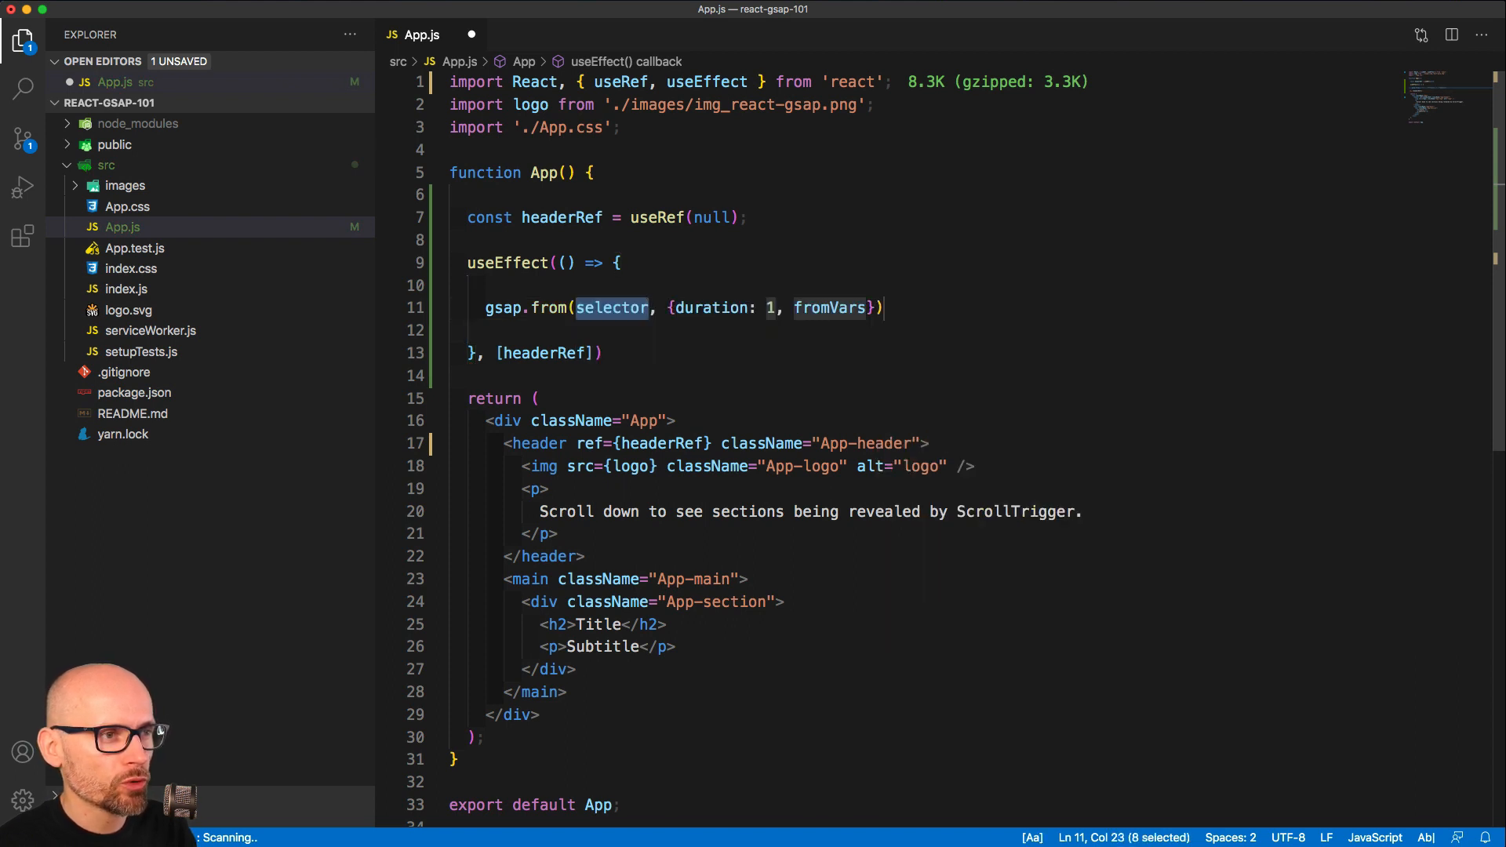
text(headerRe)
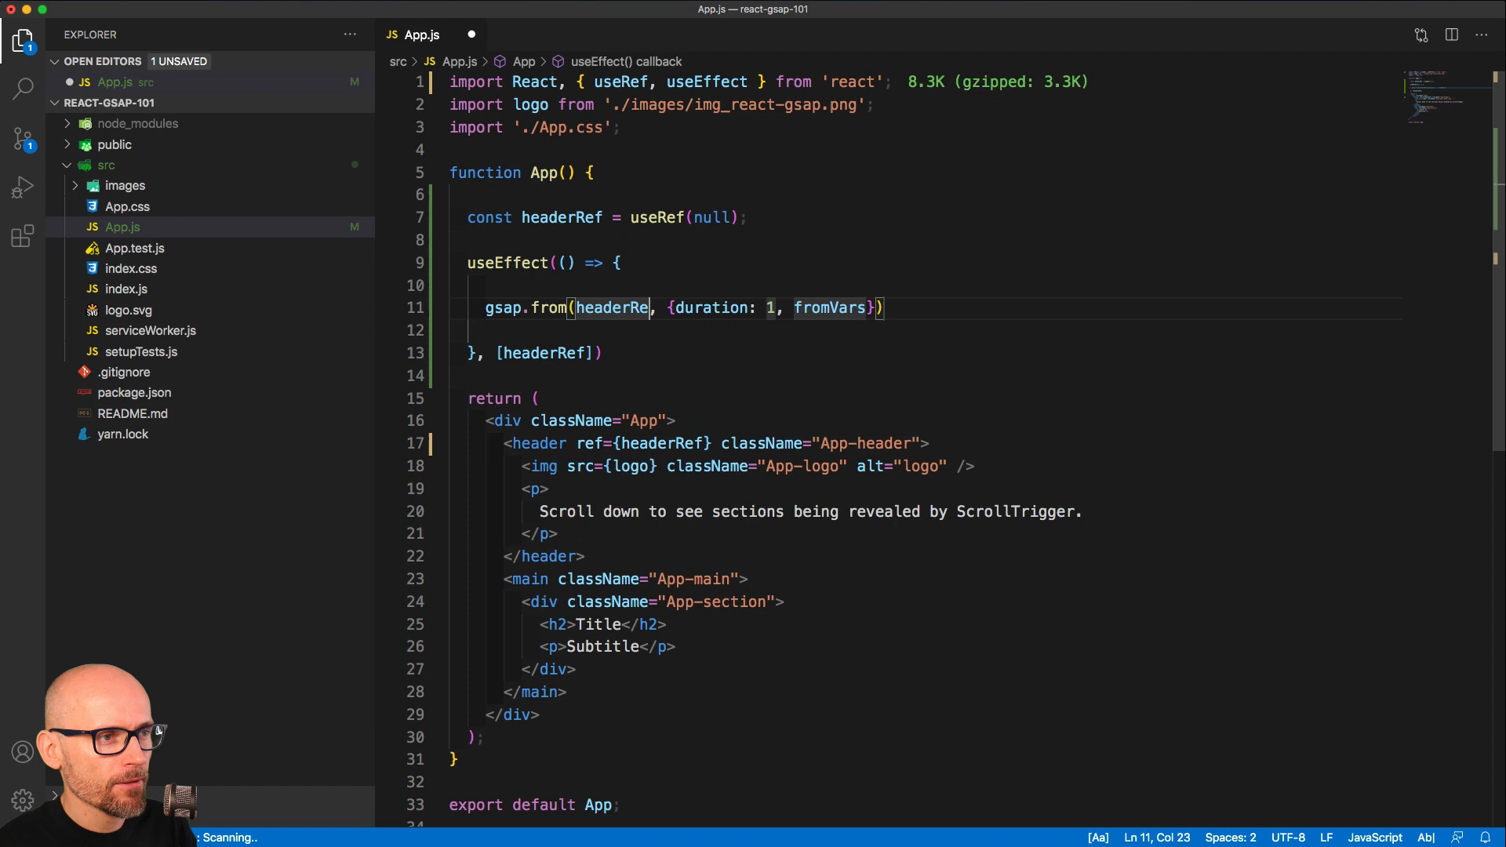
text(f.current)
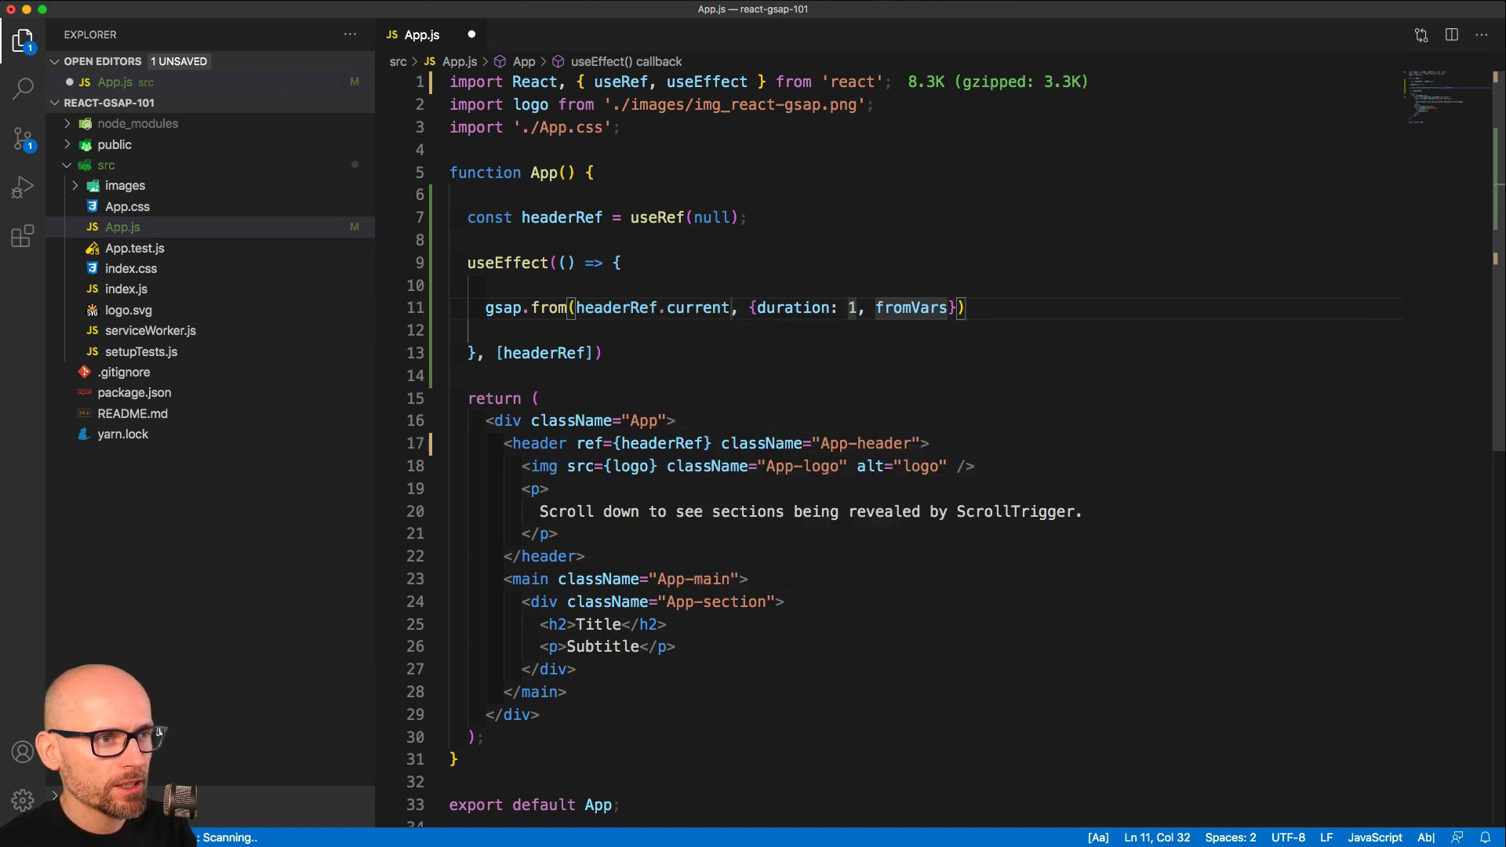
Replace the fromVars placeholder with autoAlpha: 0 and ease: 'none'.
double_click(910, 307)
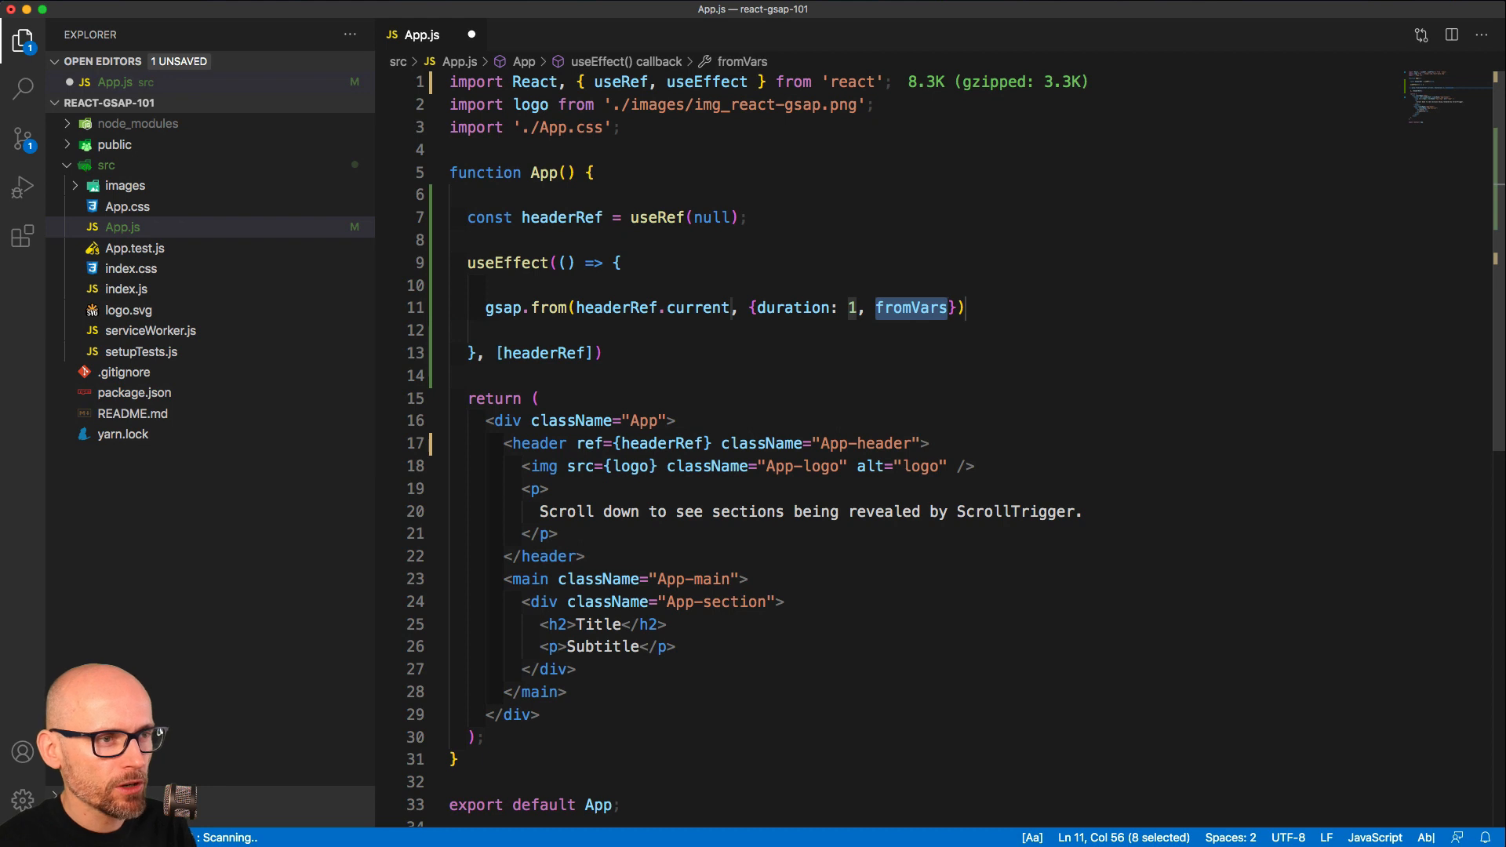
text(autoAlph)
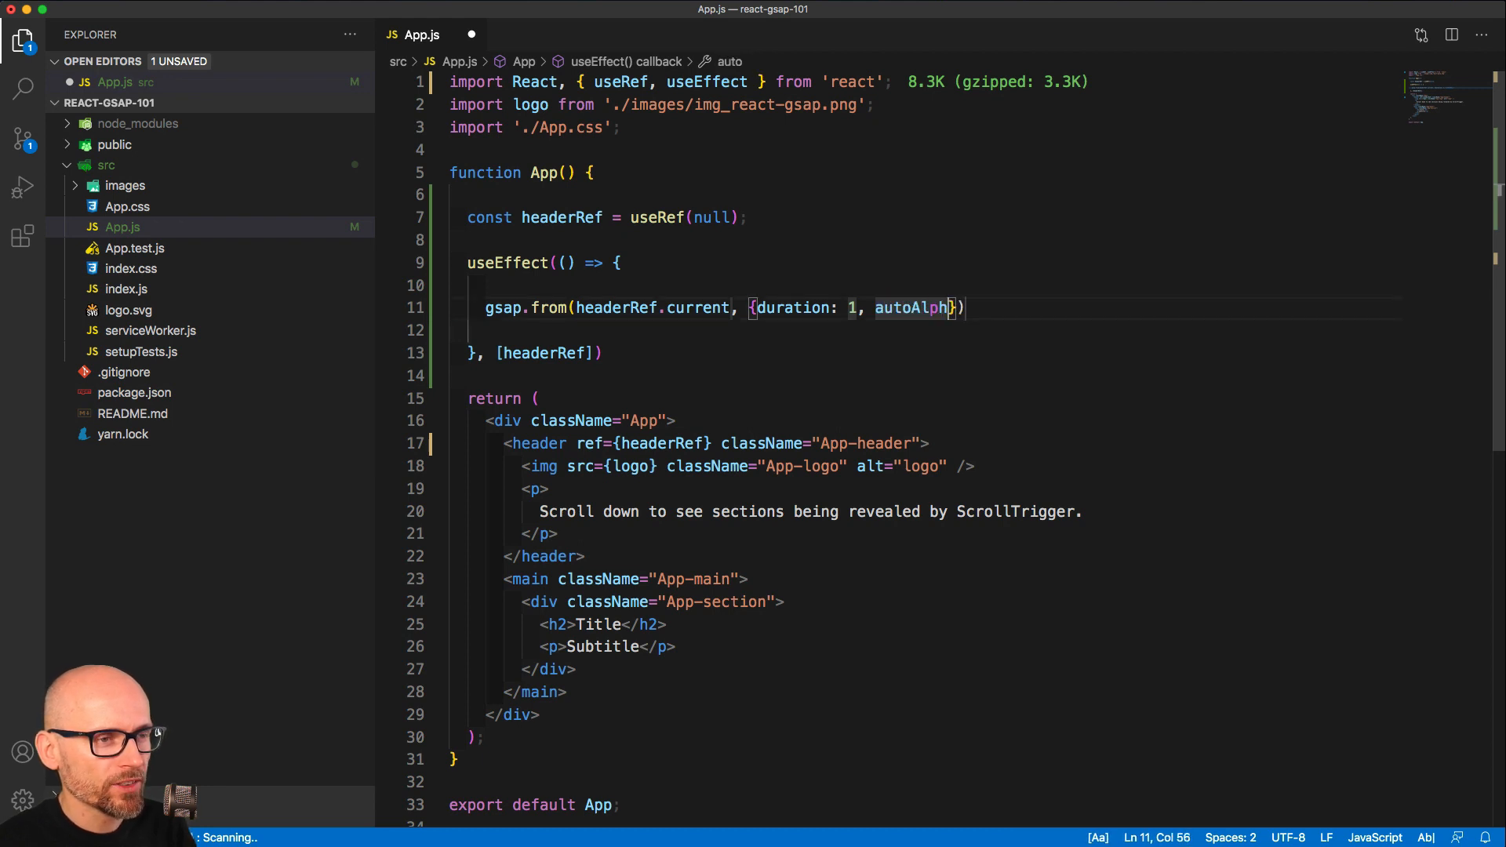
text(a: 0)
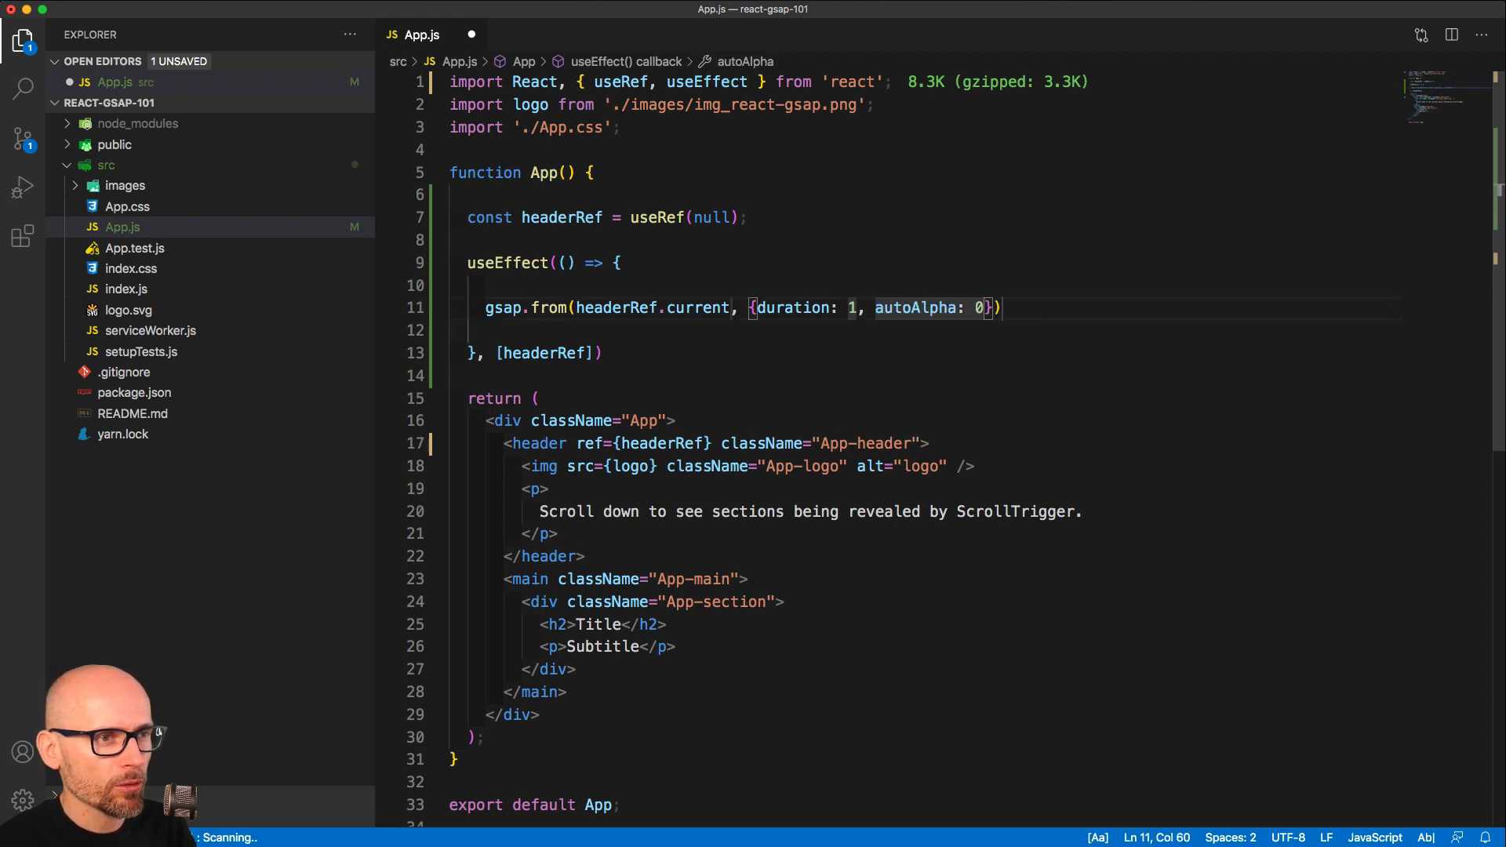
text(, ea)
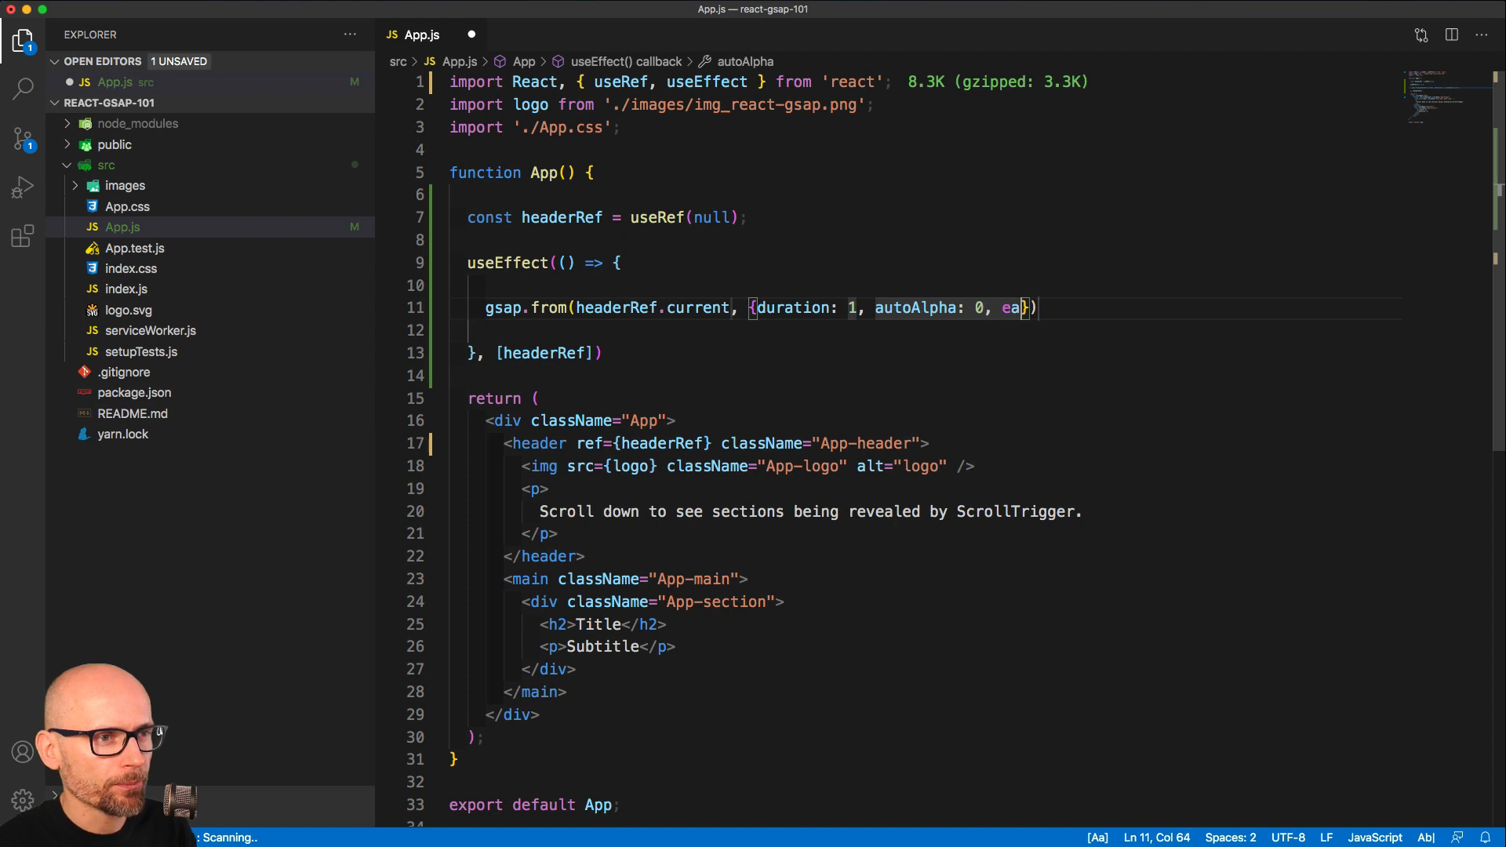
text(ease: ')
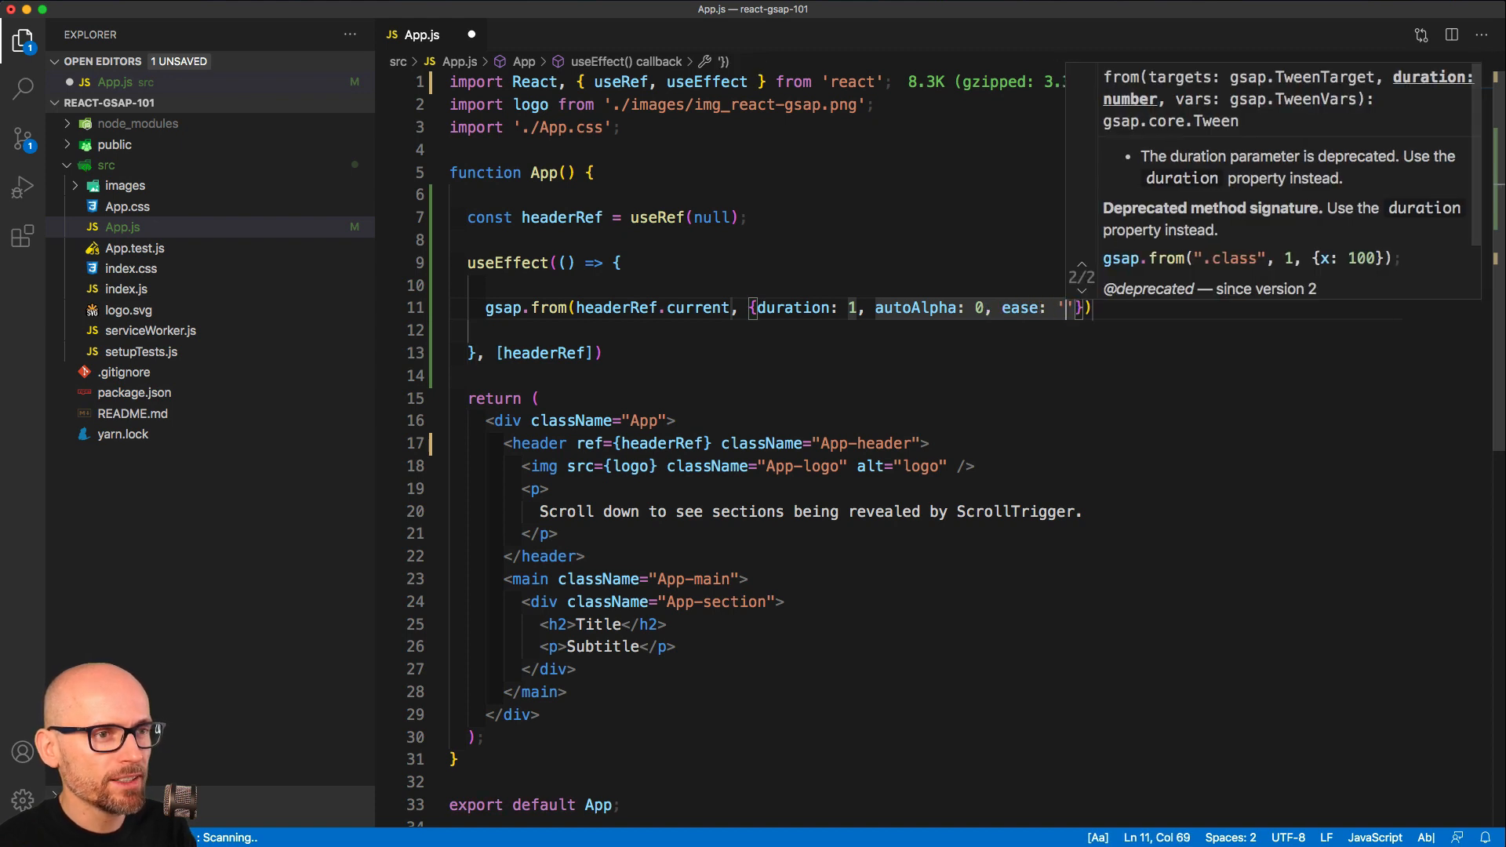
text(none)
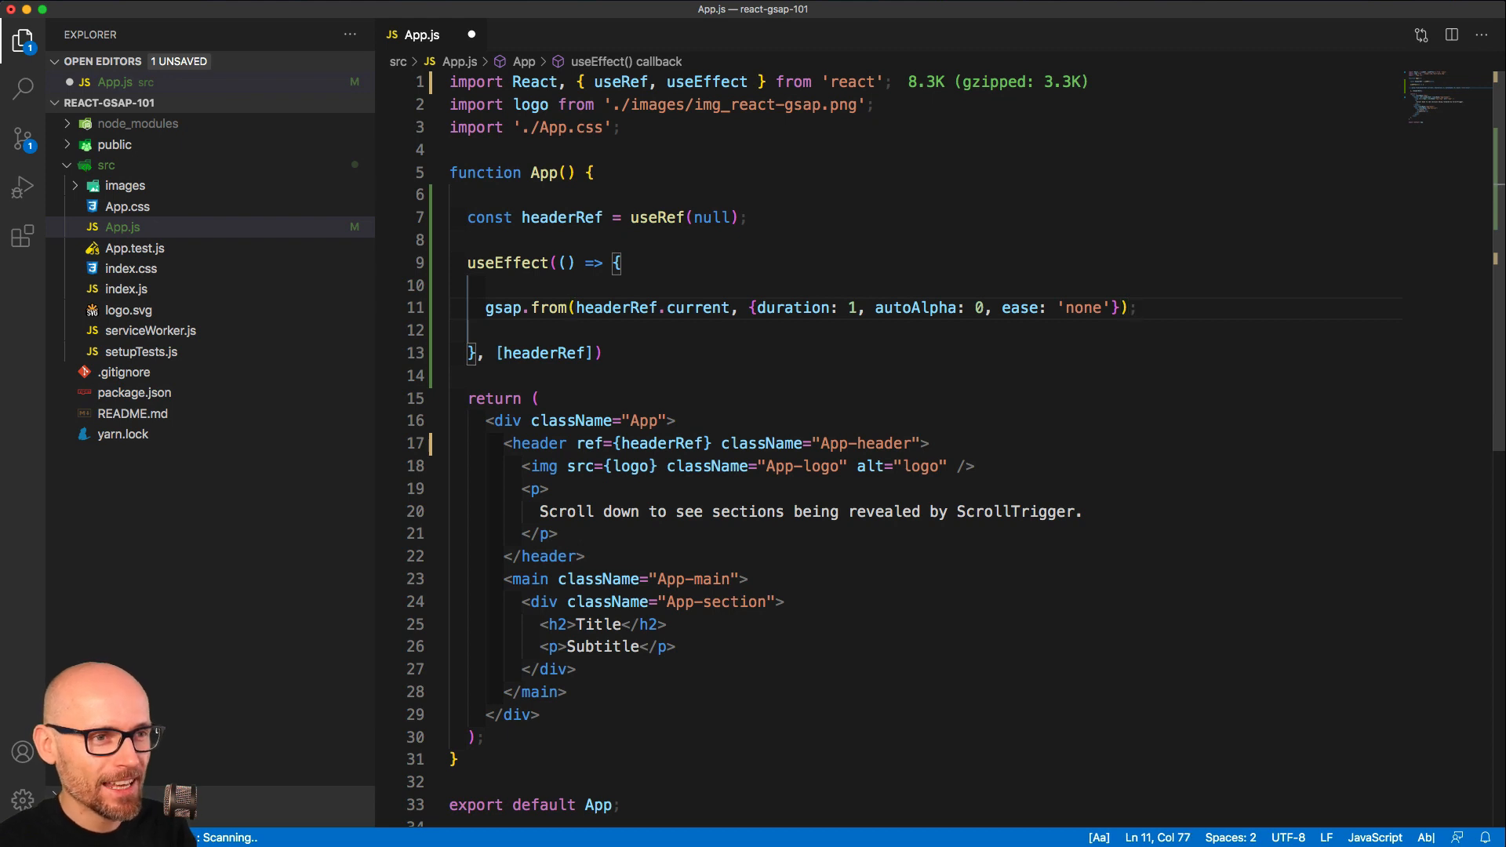
Split the tween options across separate lines and add delay: 1 after ease.
key(Enter)
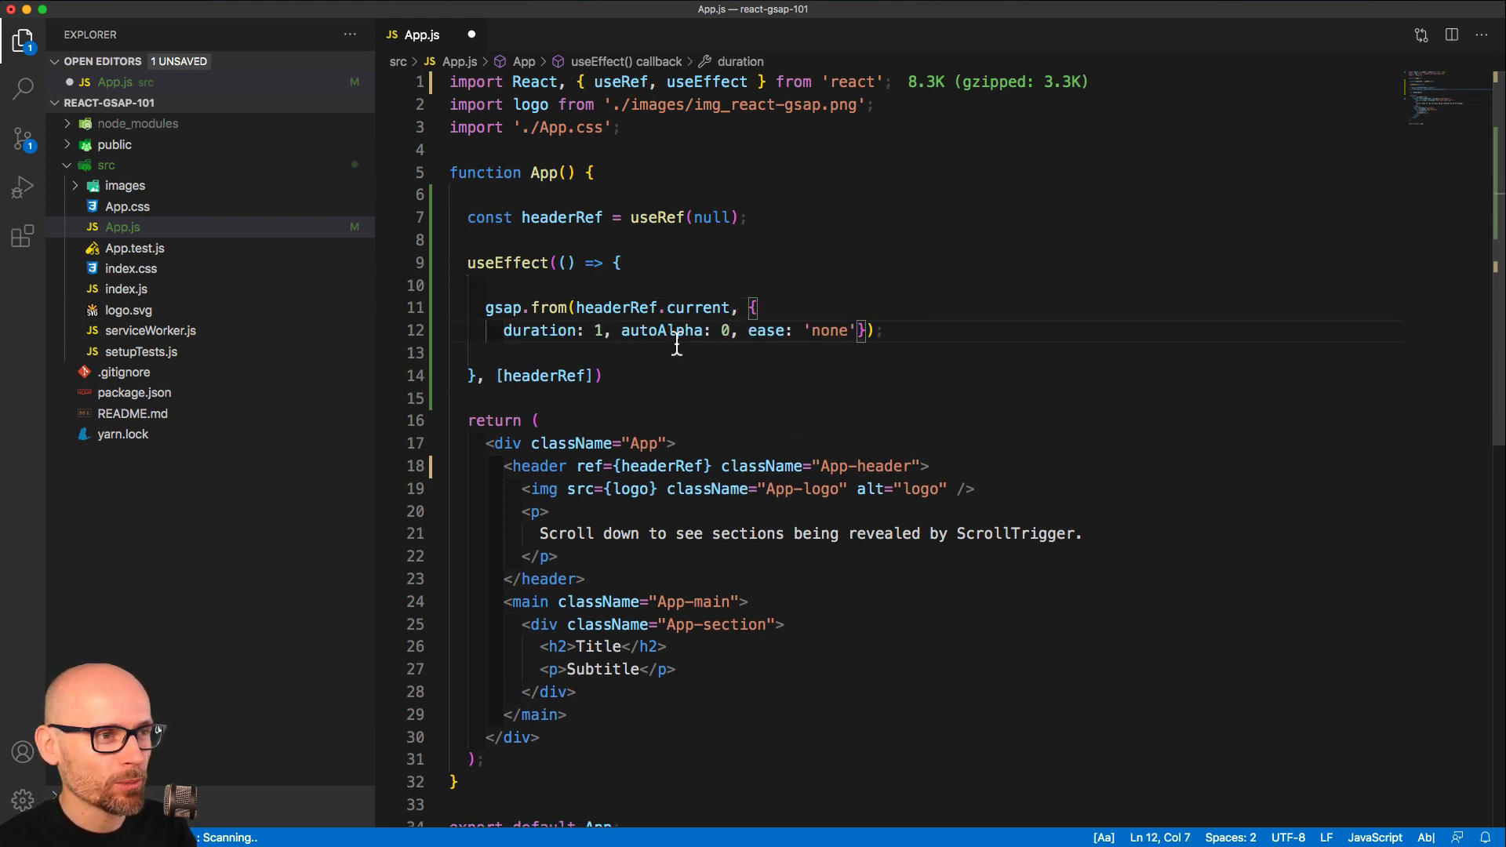
key(Enter)
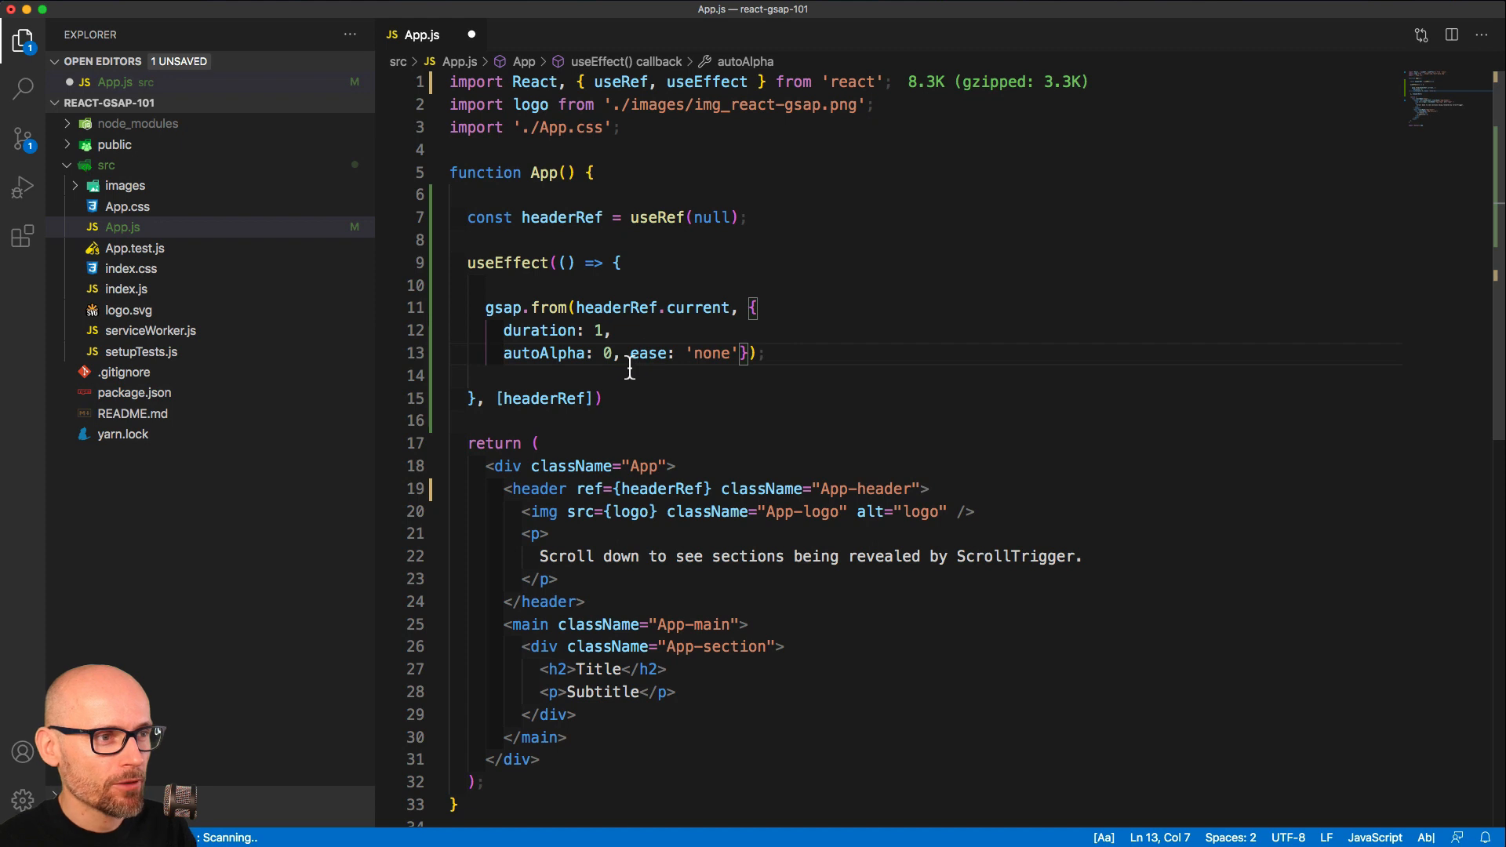
key(Enter)
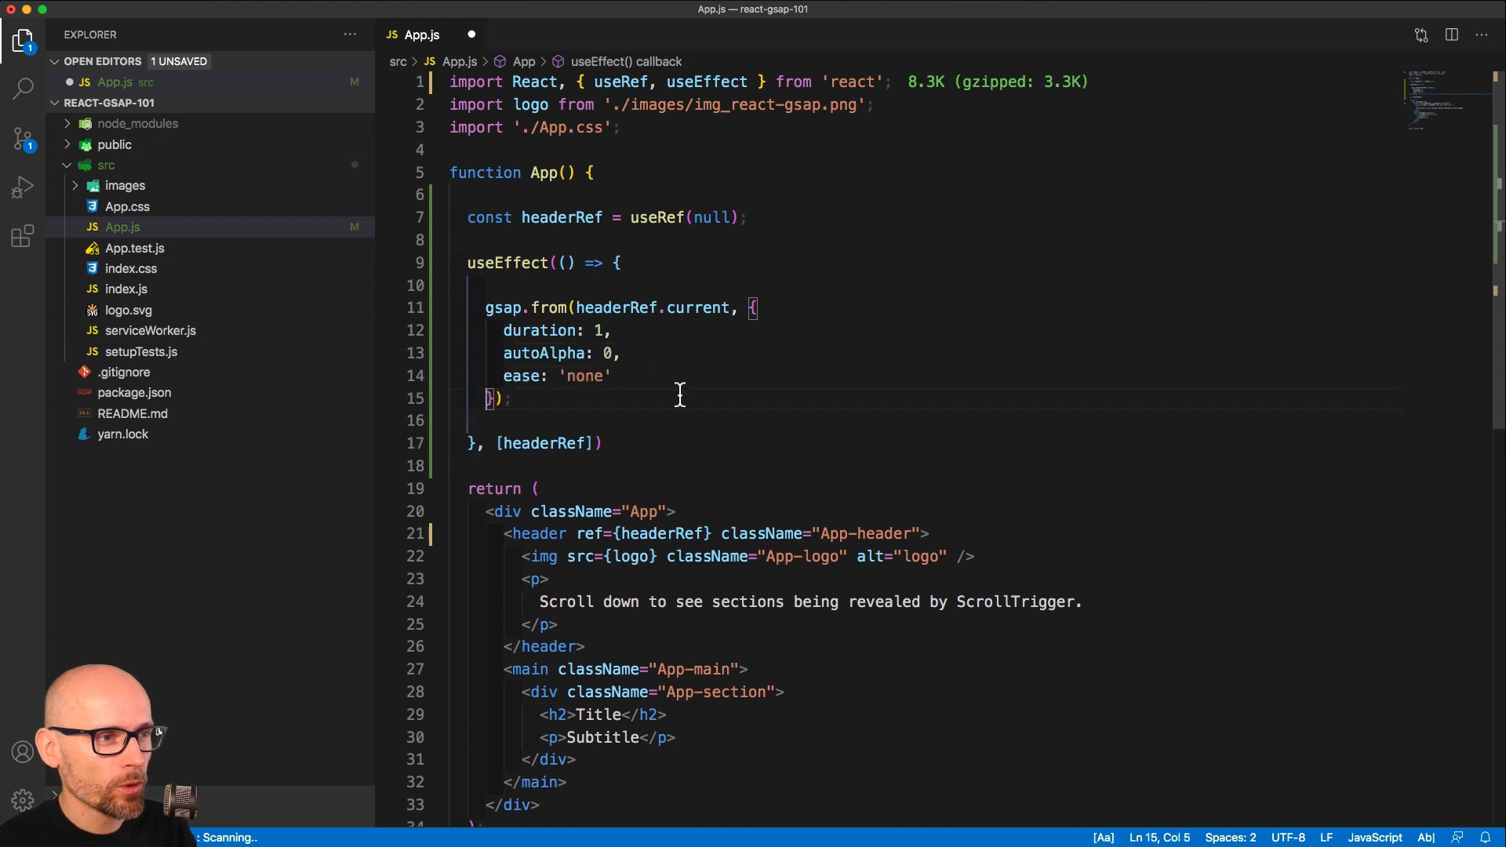
mouse_move(661, 480)
text(,)
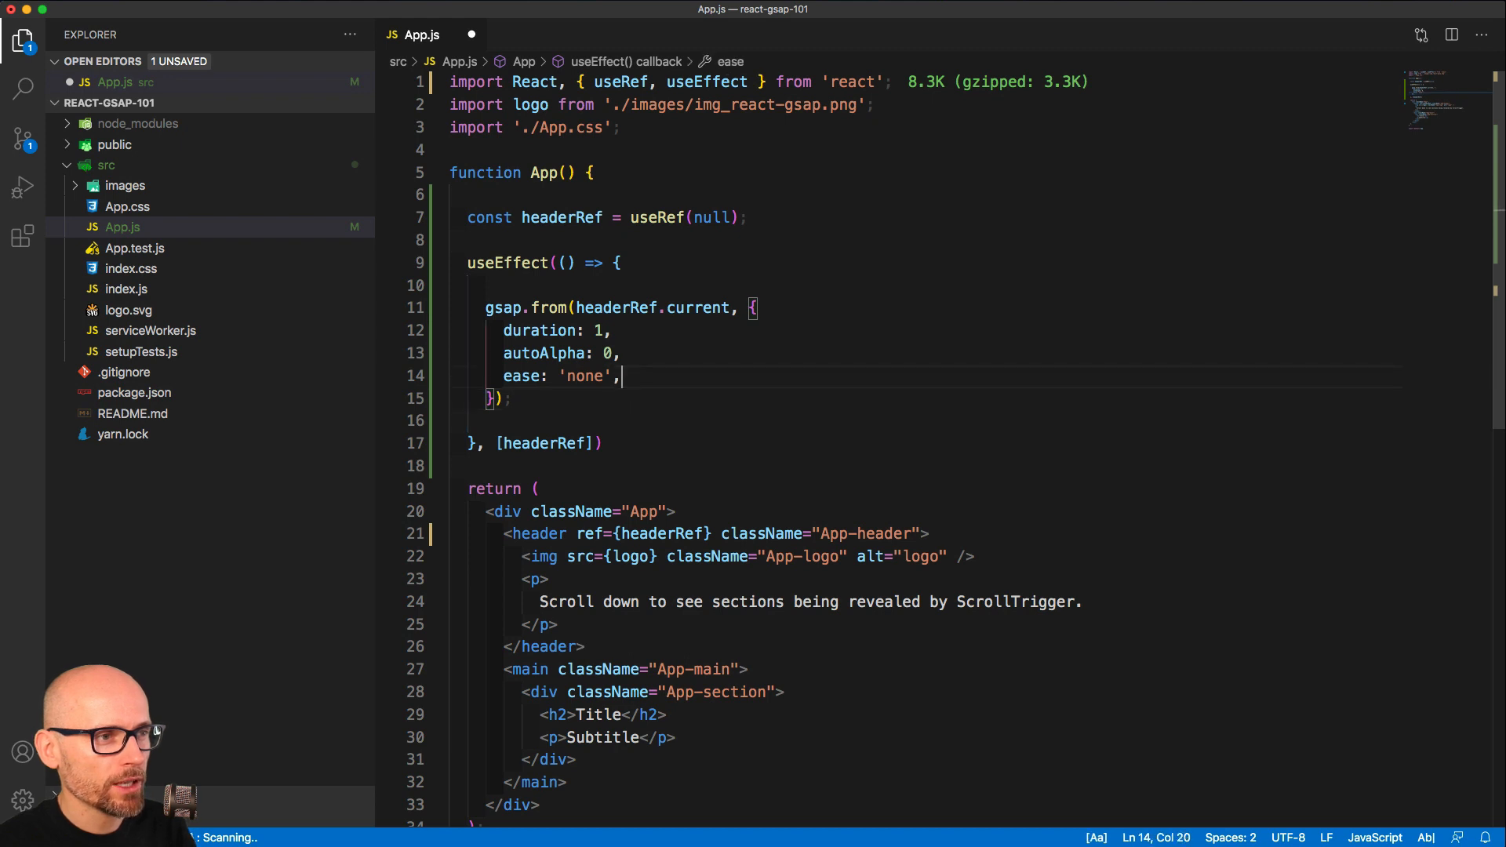
text(delay: 12)
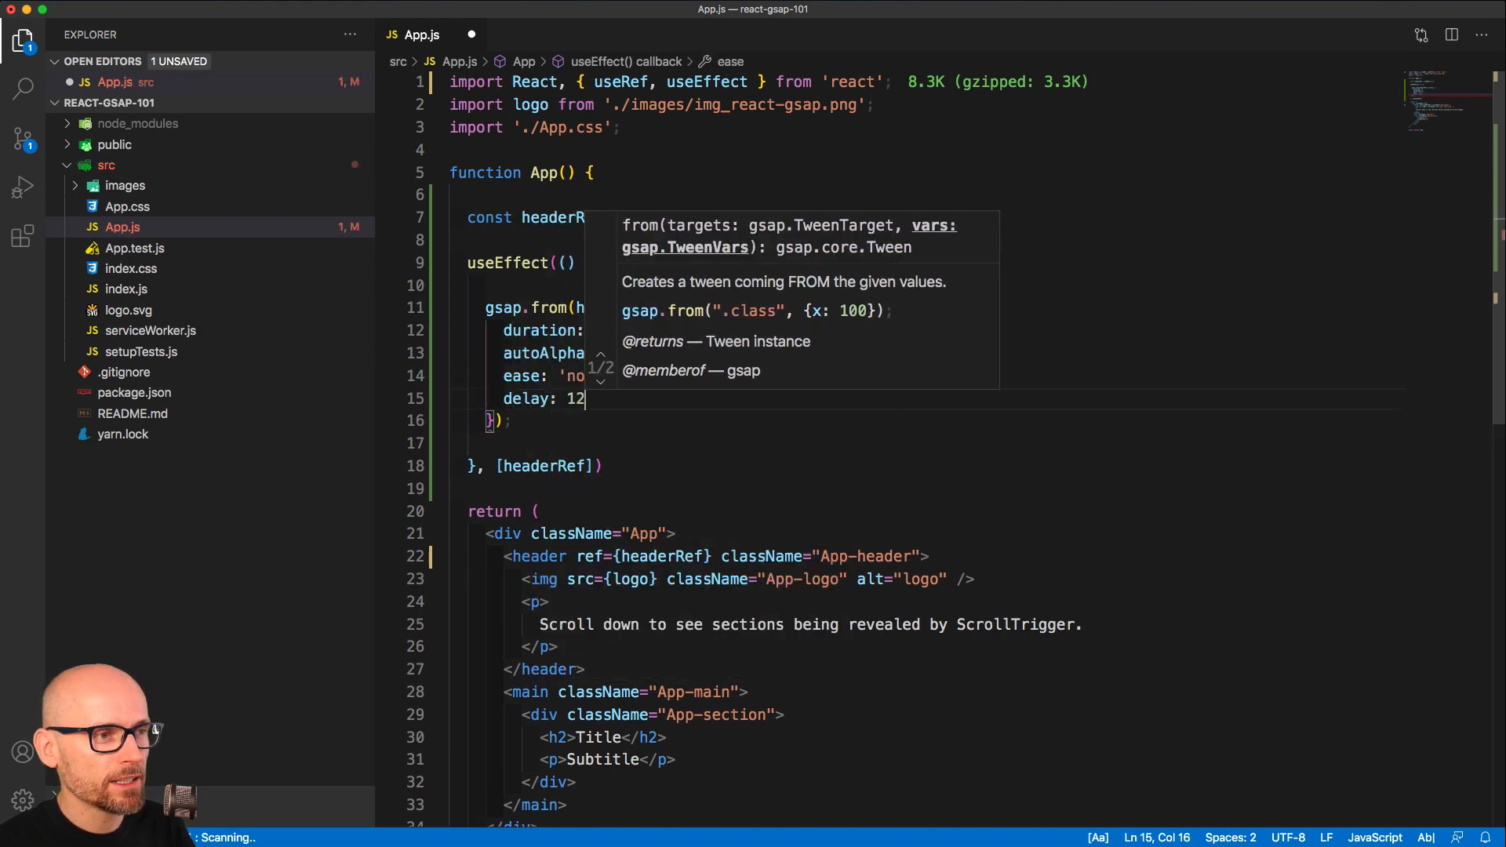
key(Backspace)
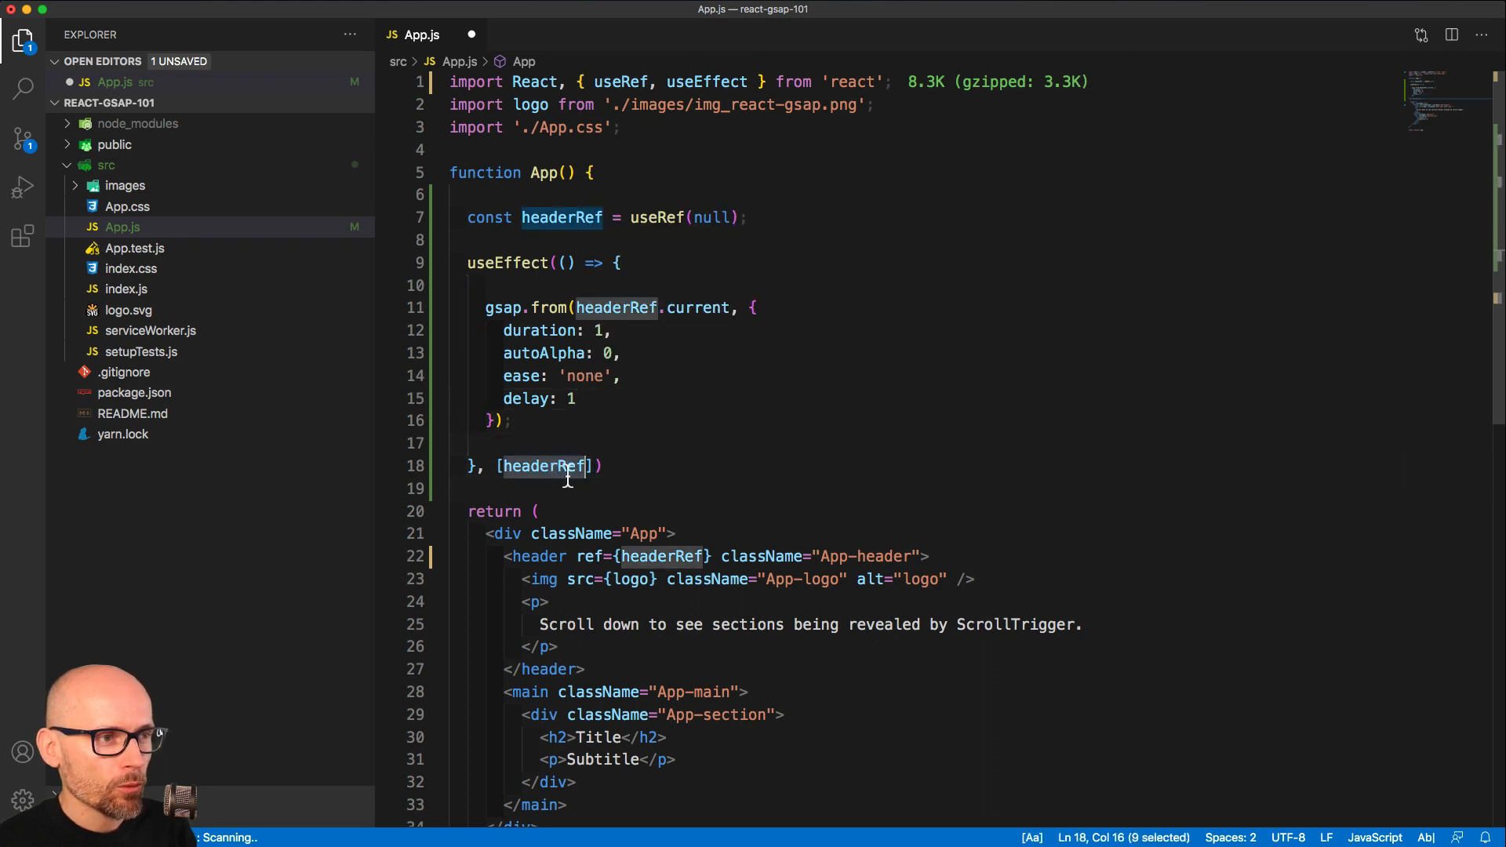
Empty the useEffect dependency array and add import { gsap } from 'gsap' on line 2.
key(Backspace)
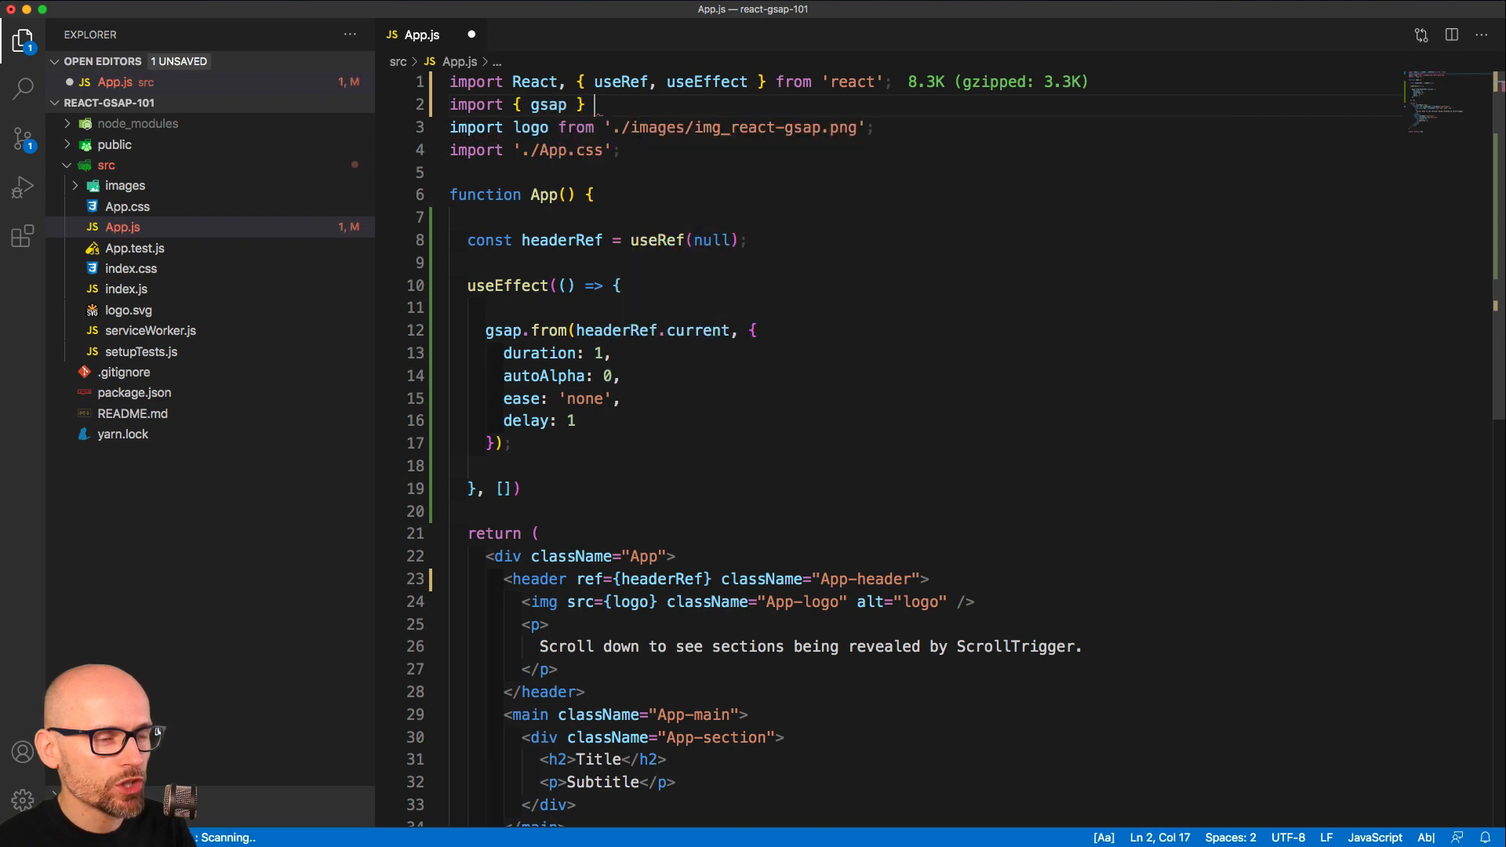
text(from 'gsap';)
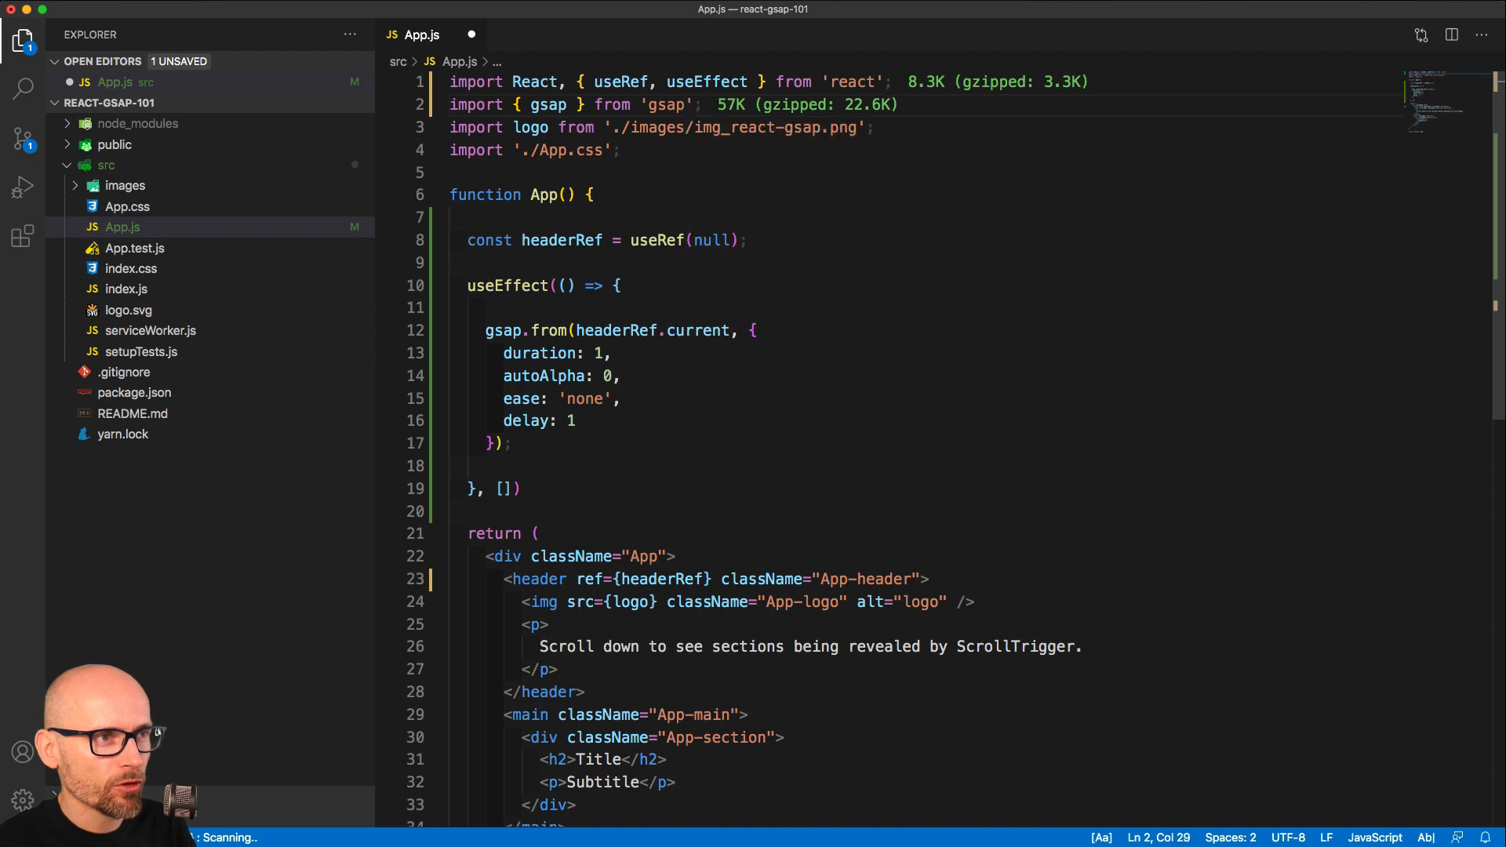
double_click(546, 105)
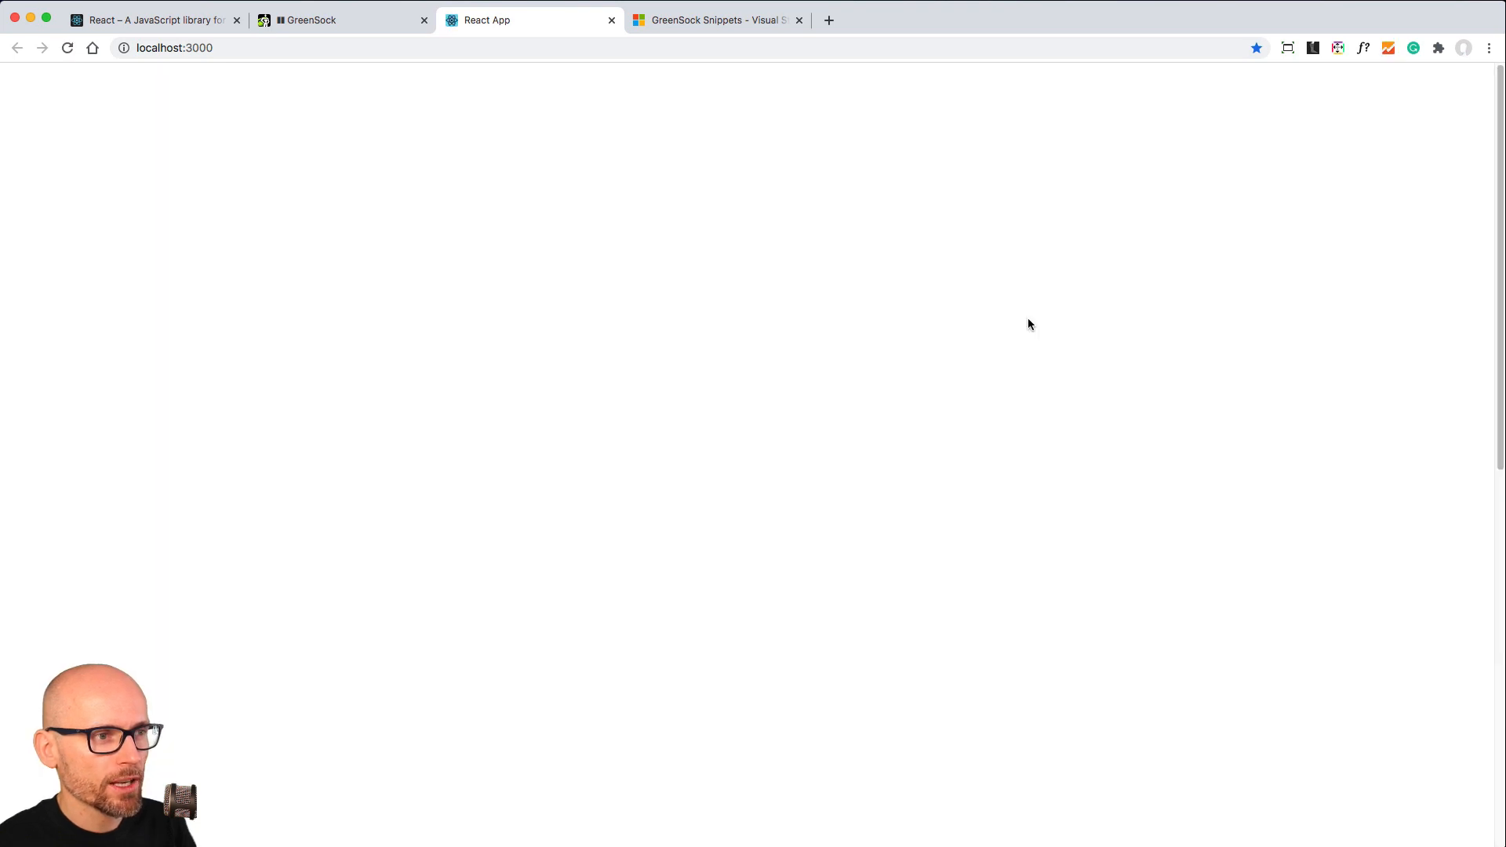
Inspect the page in Chrome DevTools and expand the header to its logo image and paragraph.
right_click(1029, 323)
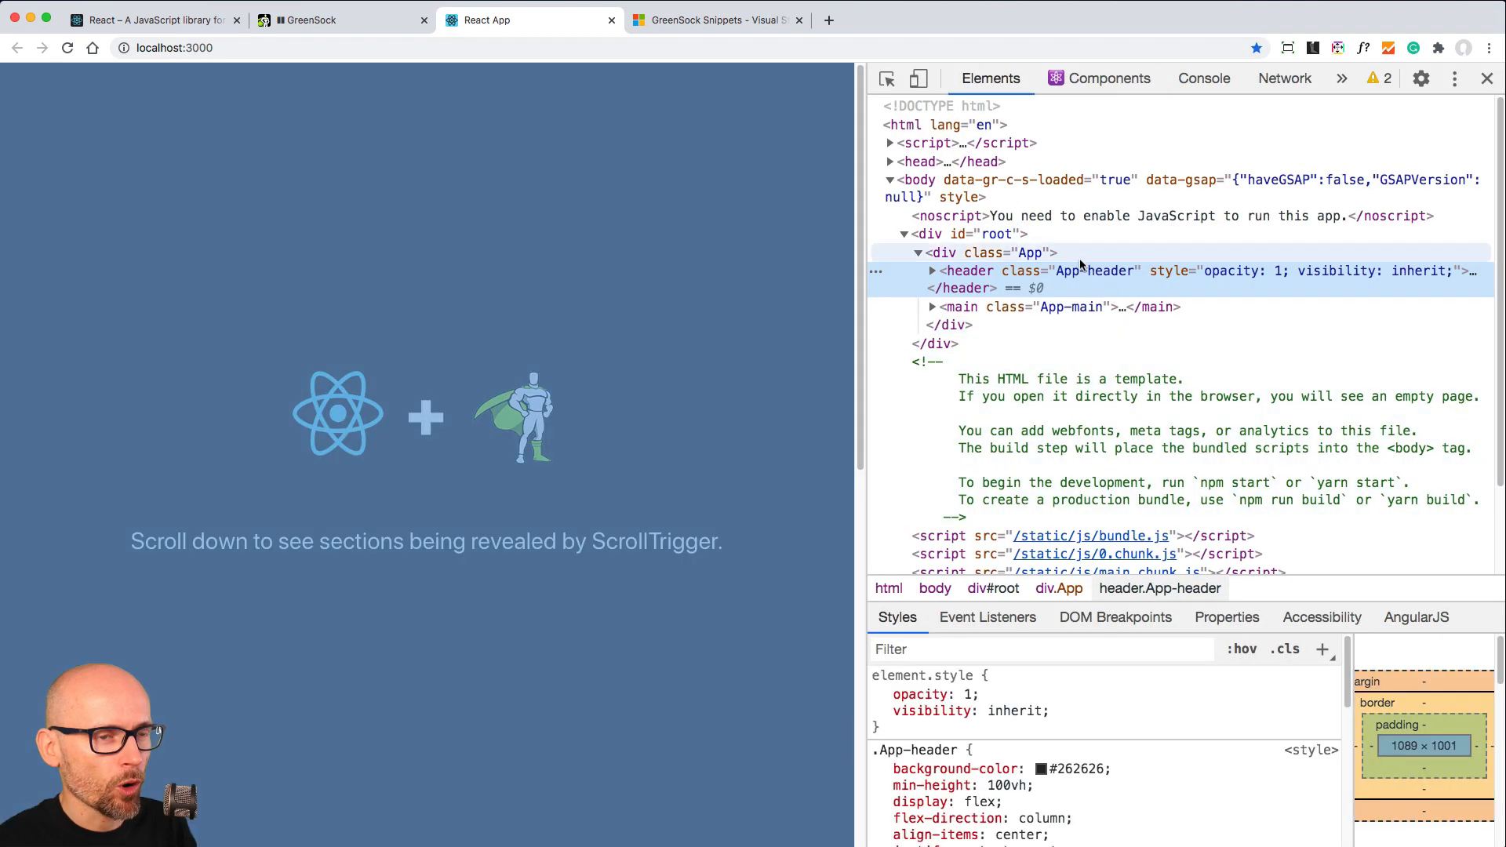
click(930, 269)
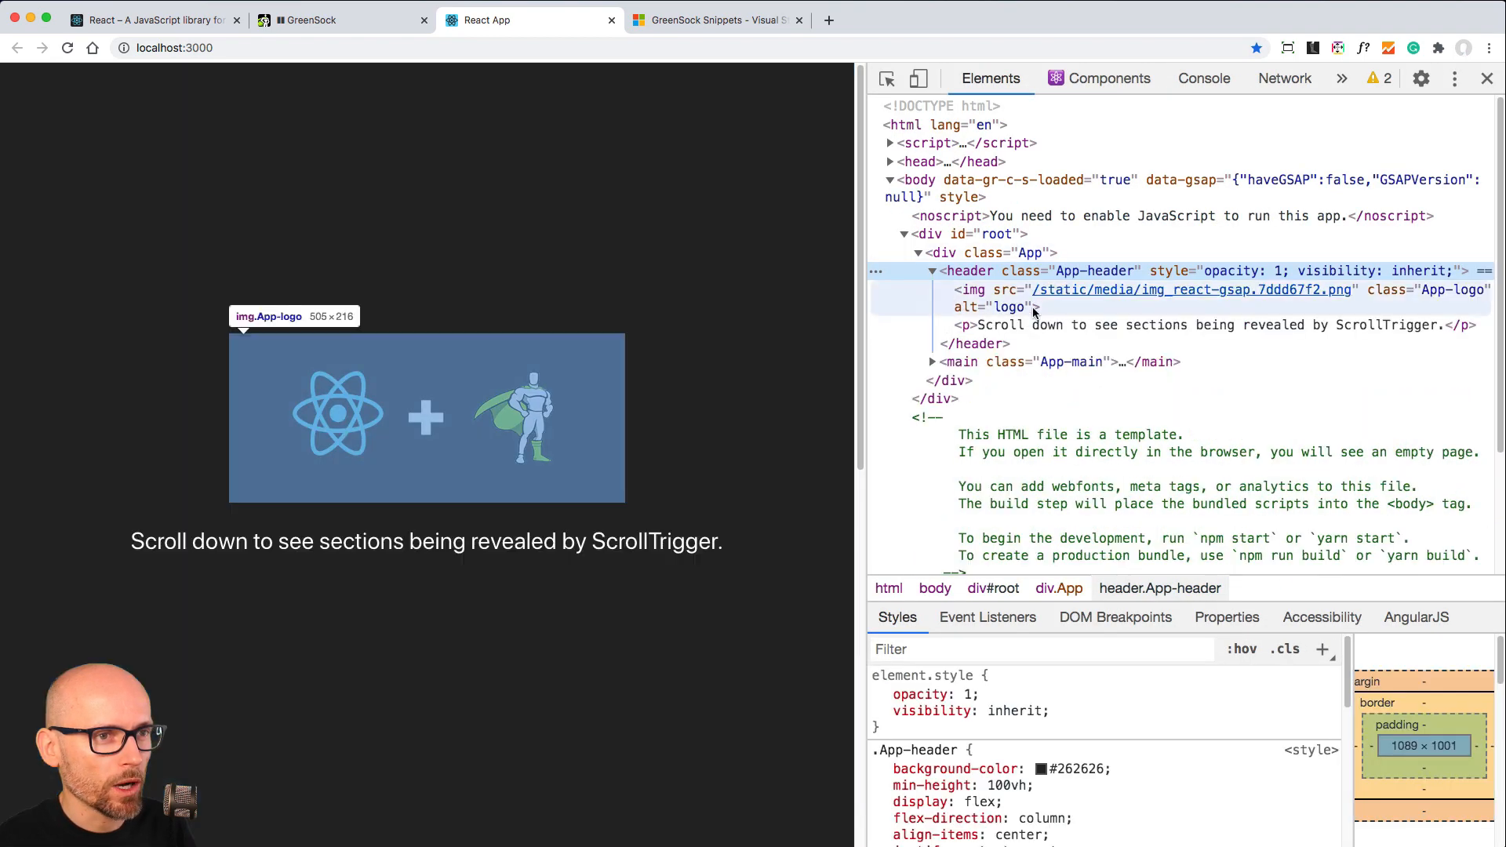
click(1200, 324)
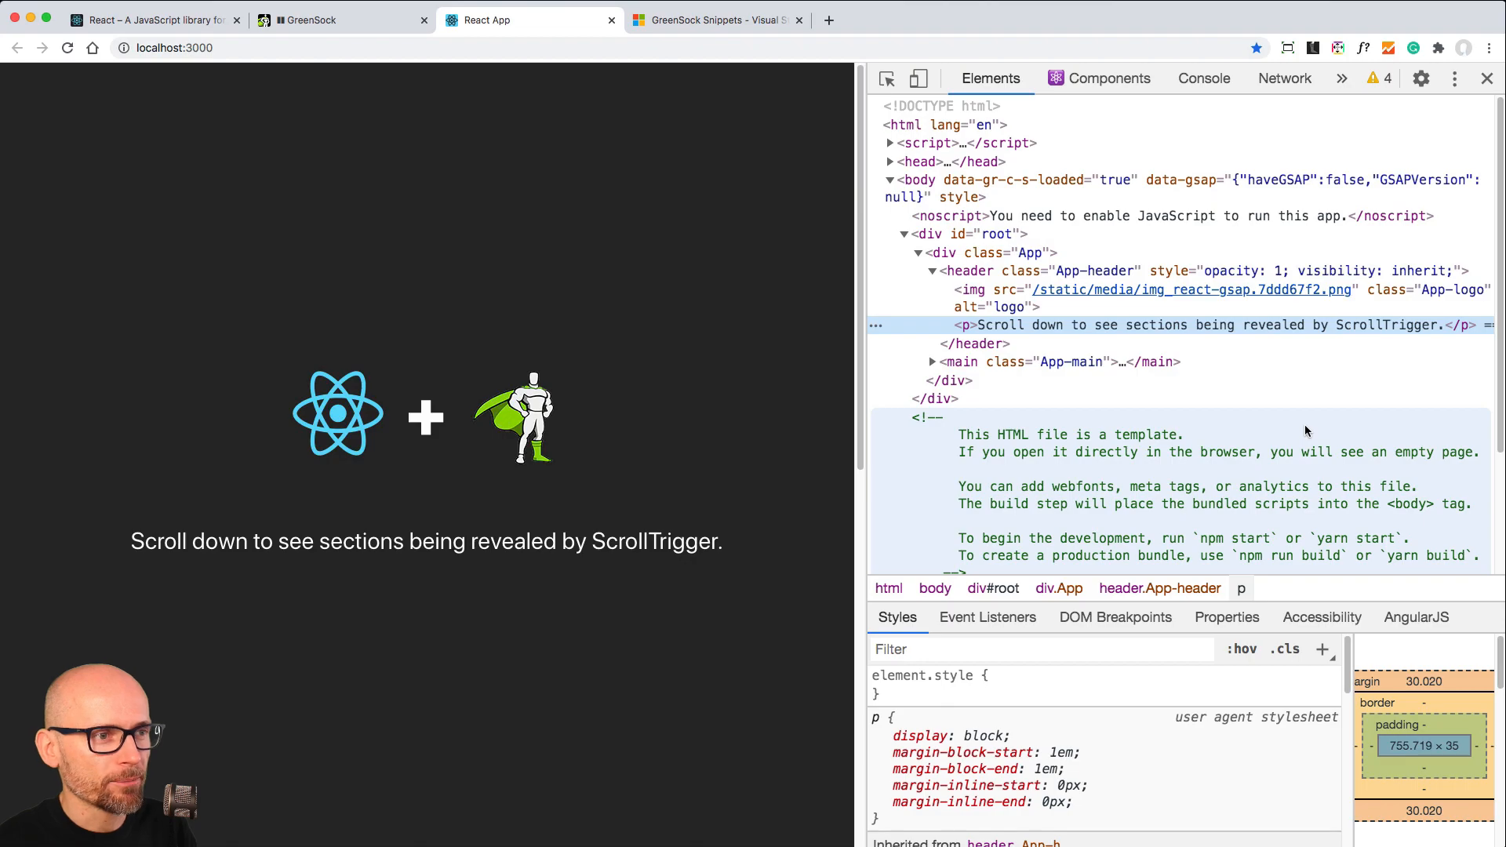
click(716, 19)
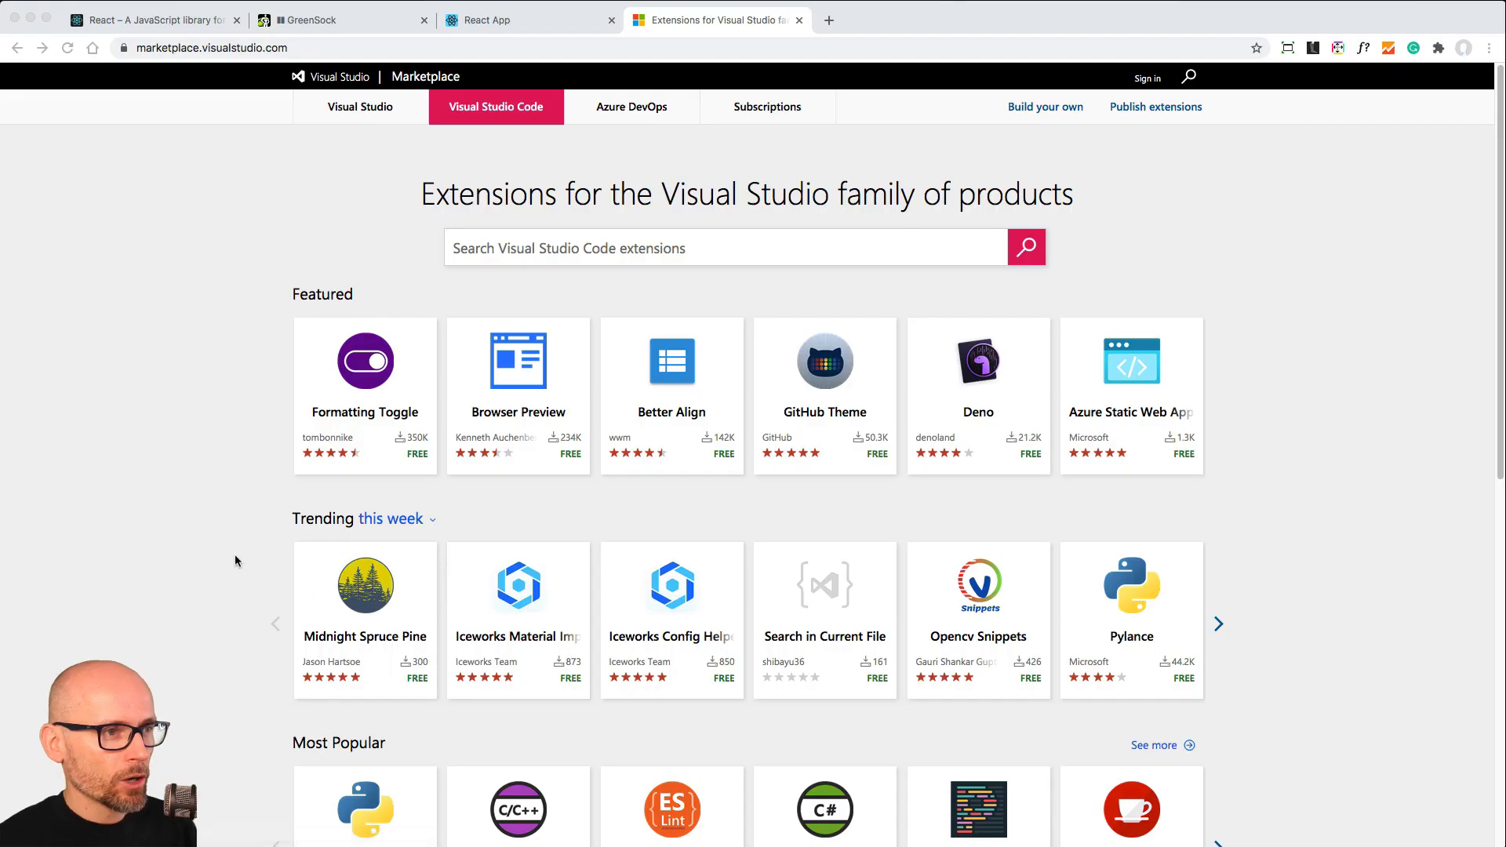
Search the marketplace for GreenSock Snippets.
text(GreenSock Snippets)
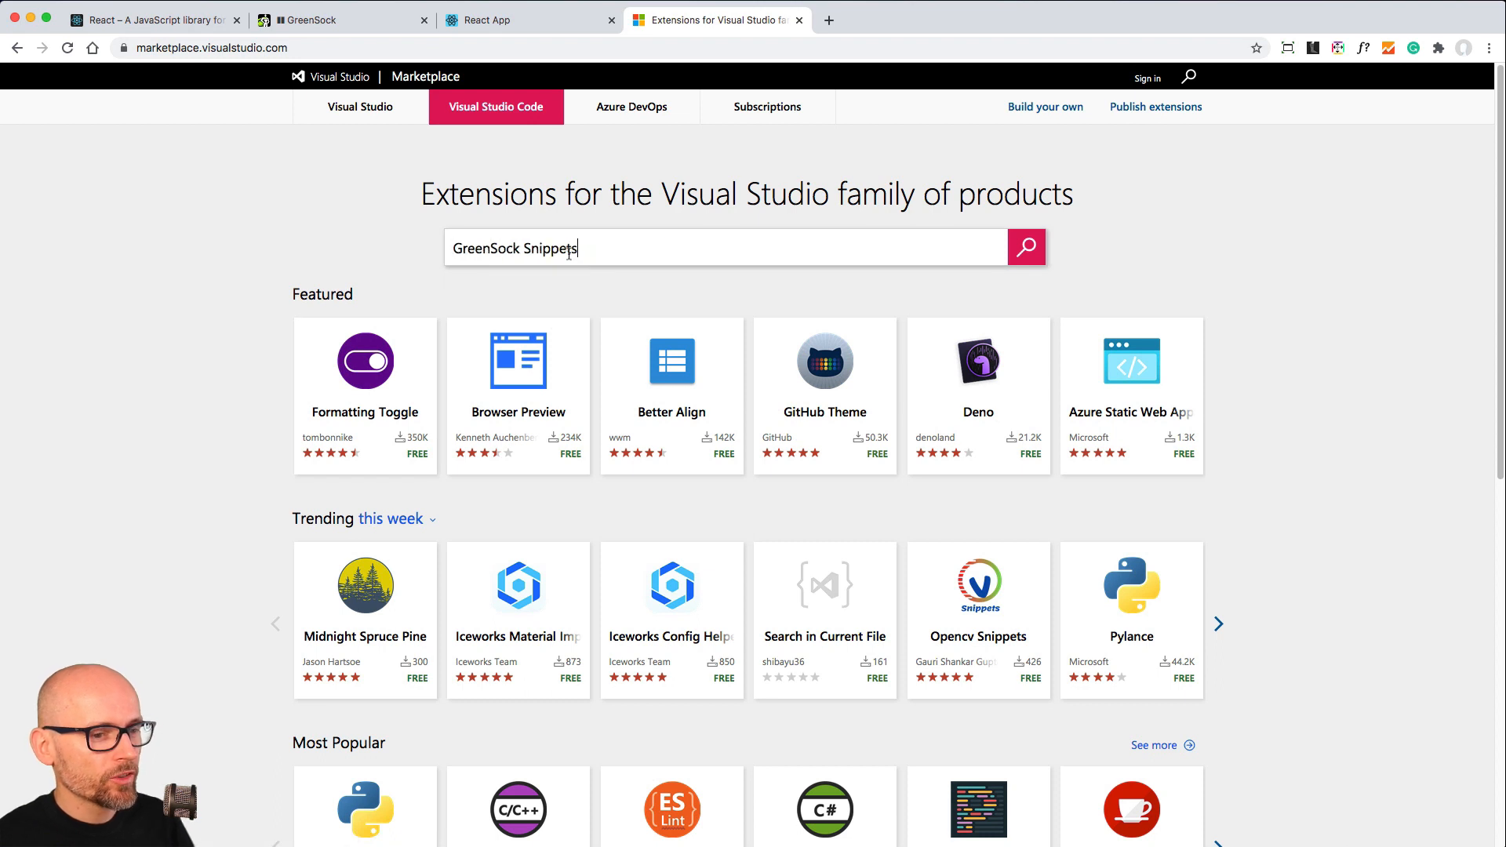
click(1025, 246)
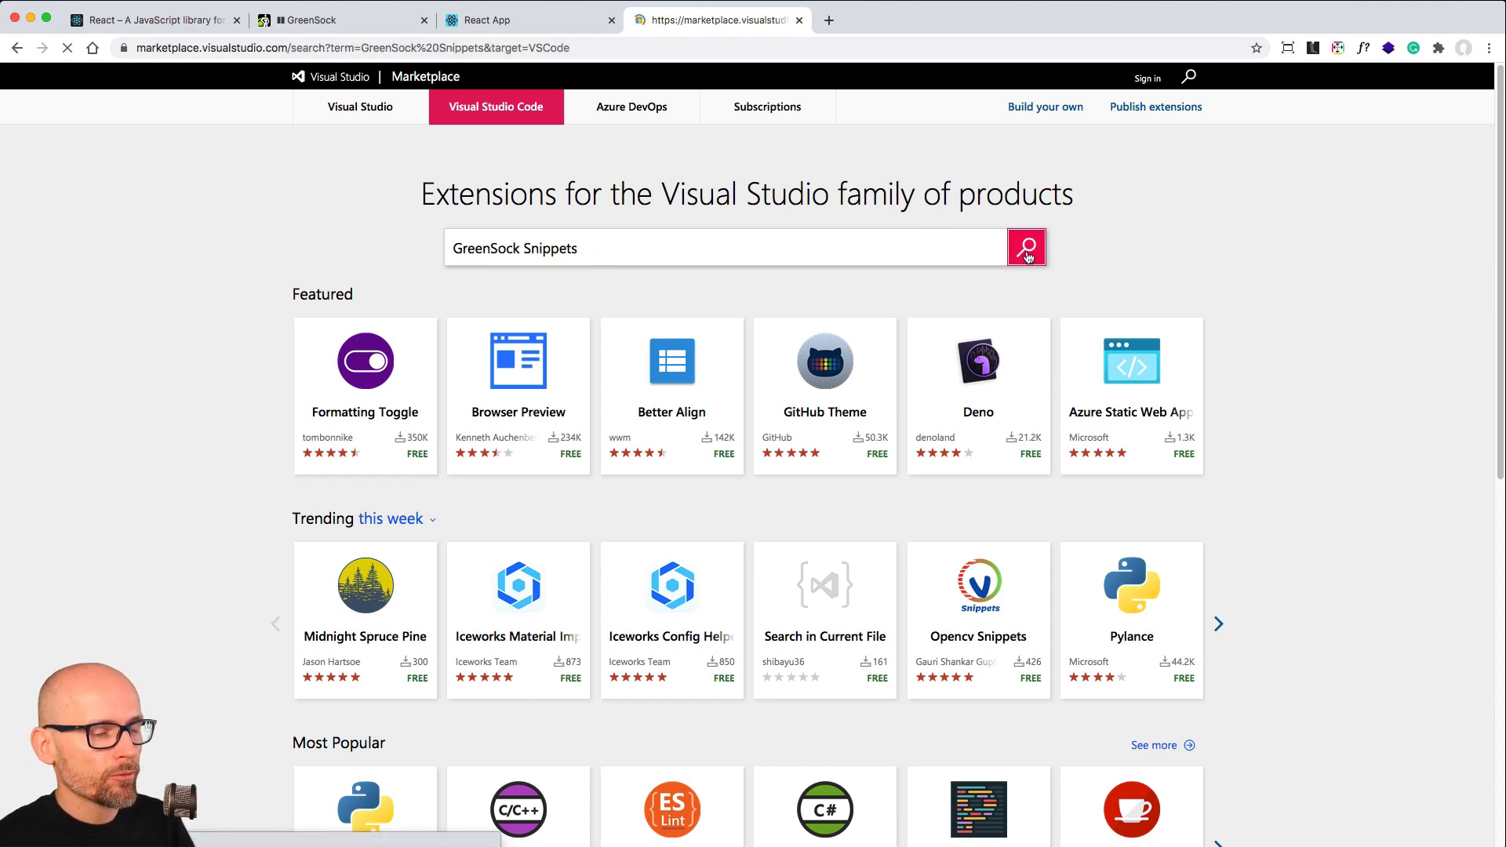
click(1025, 248)
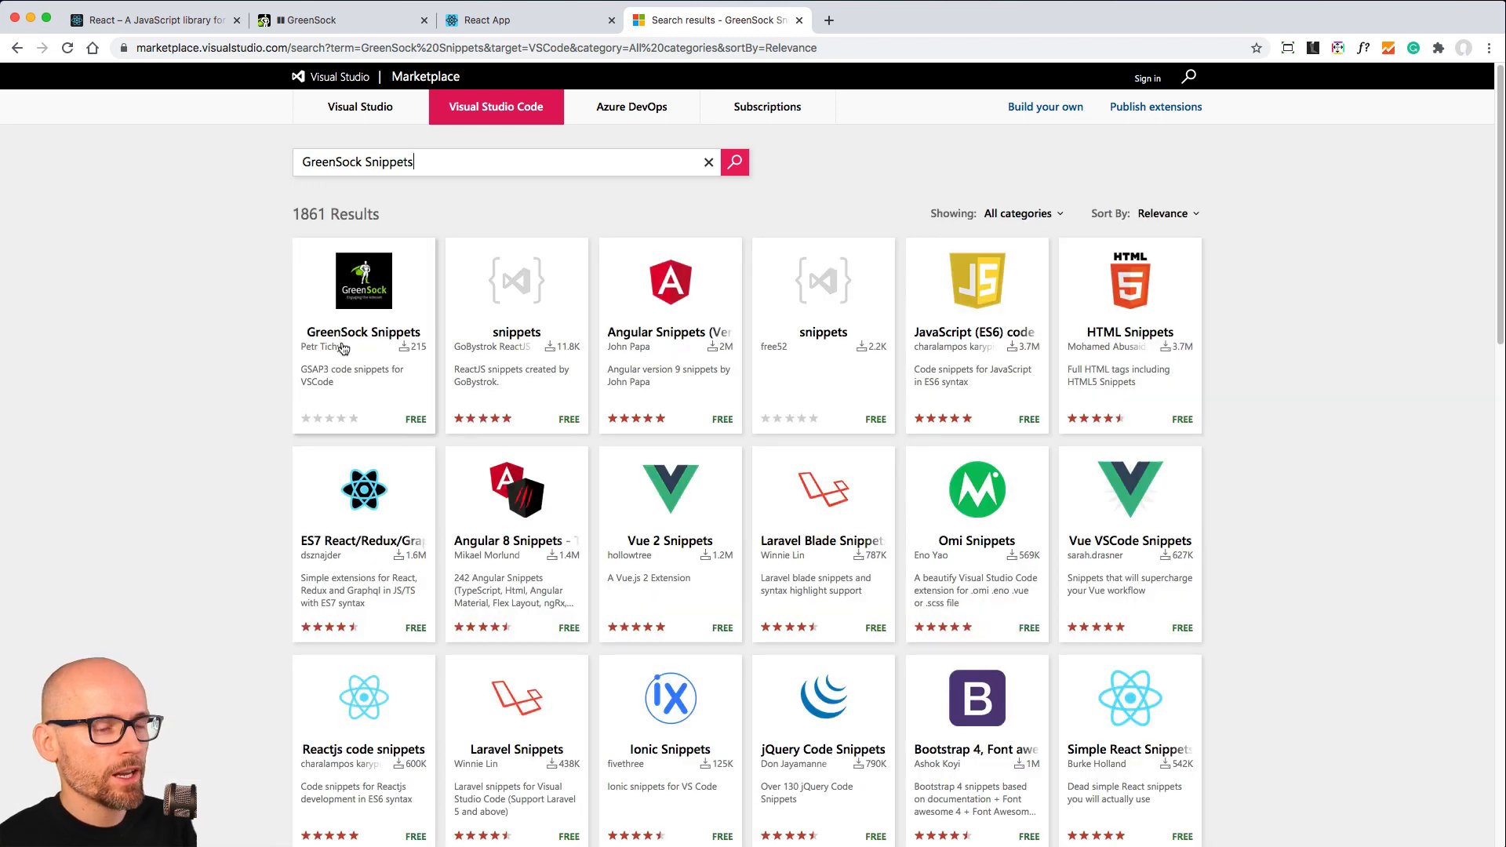
mouse_move(294, 480)
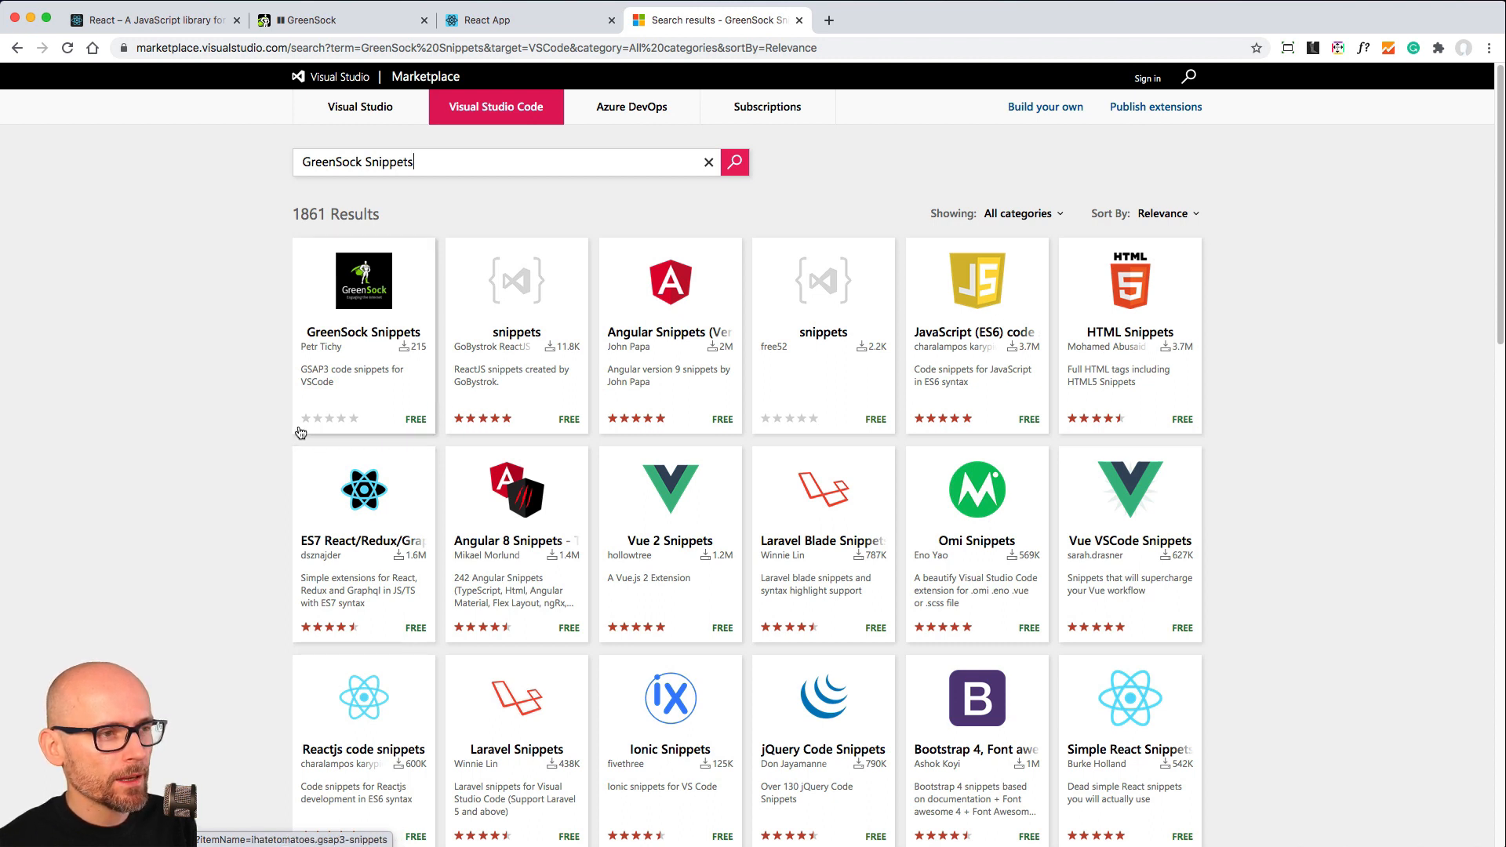
mouse_move(358, 433)
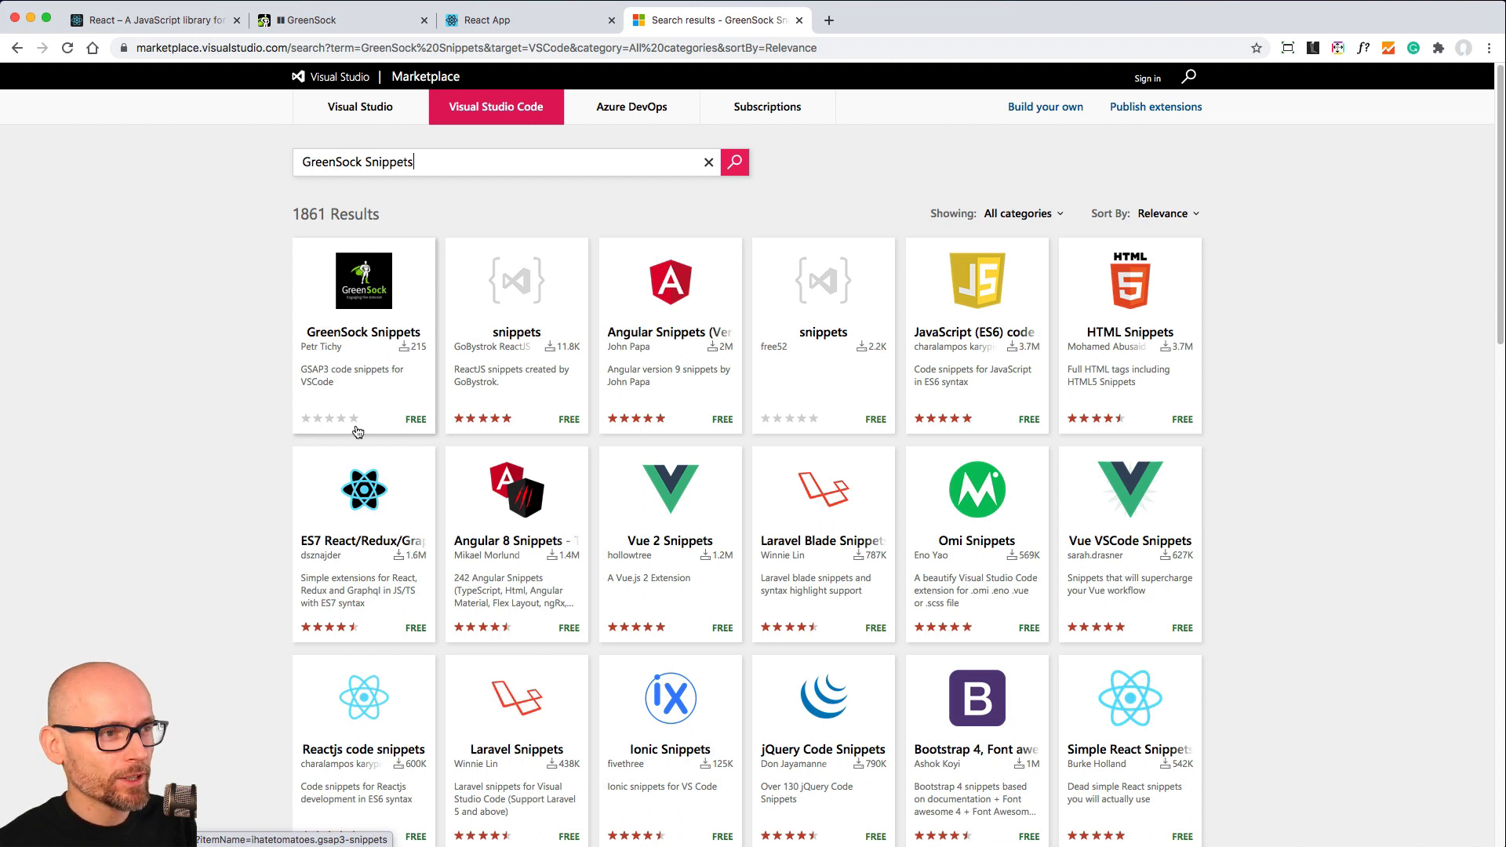
mouse_move(341, 433)
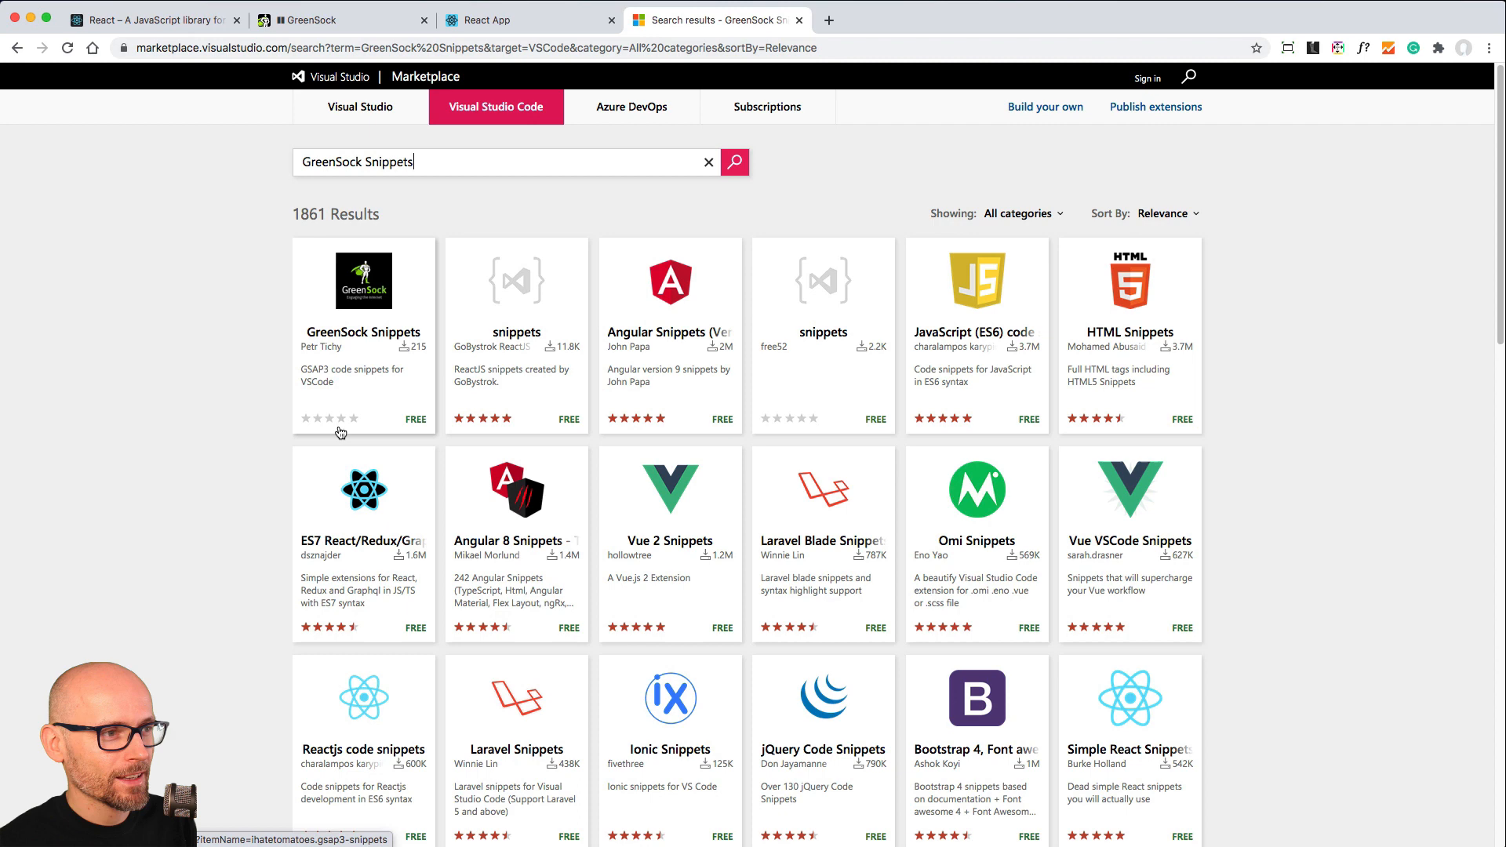
Go to the GreenSock Snippets extension page from the results.
click(363, 331)
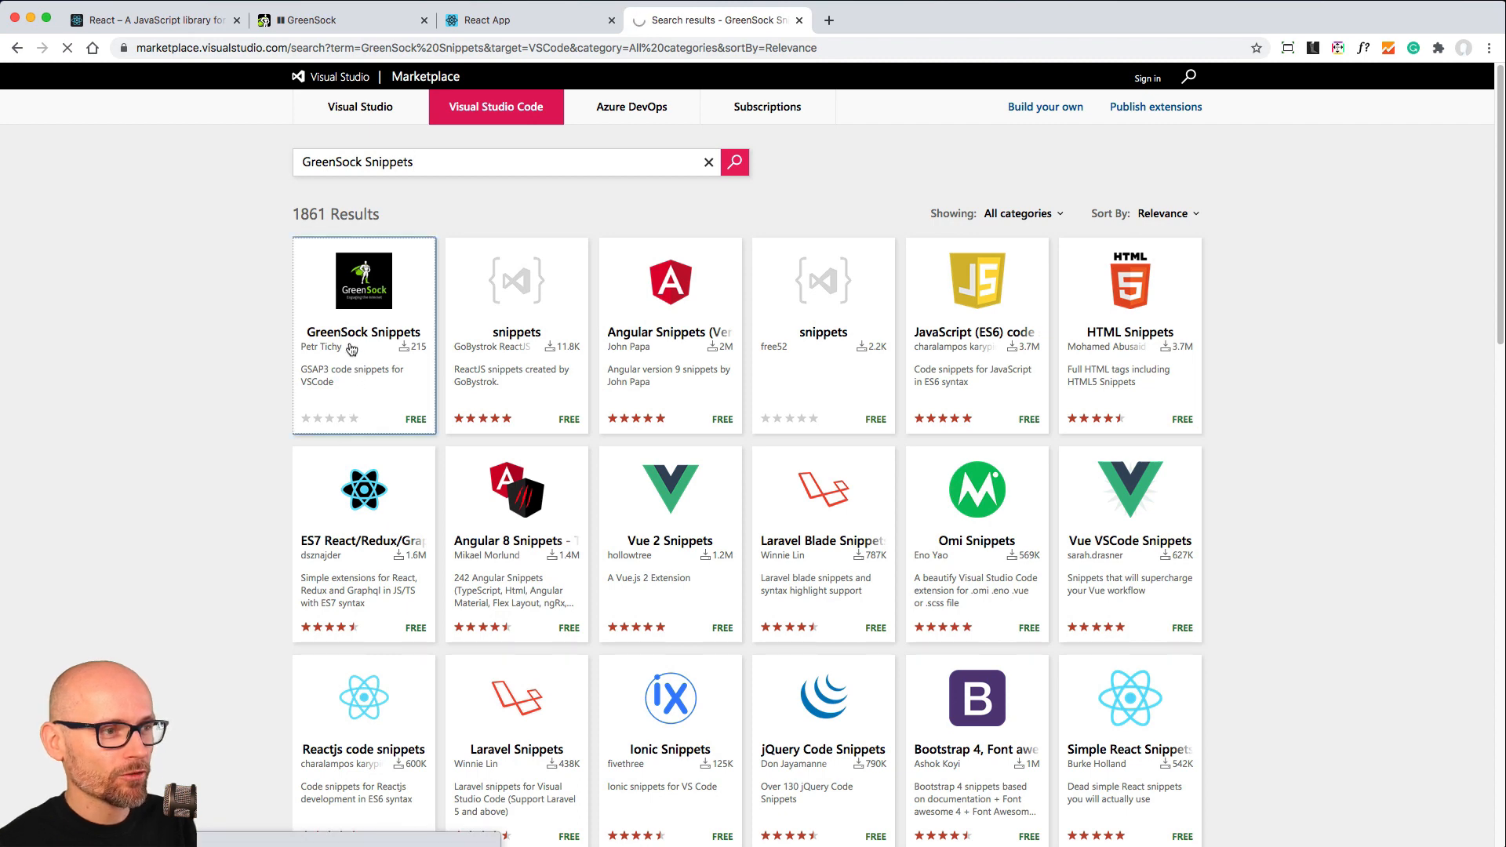
click(363, 331)
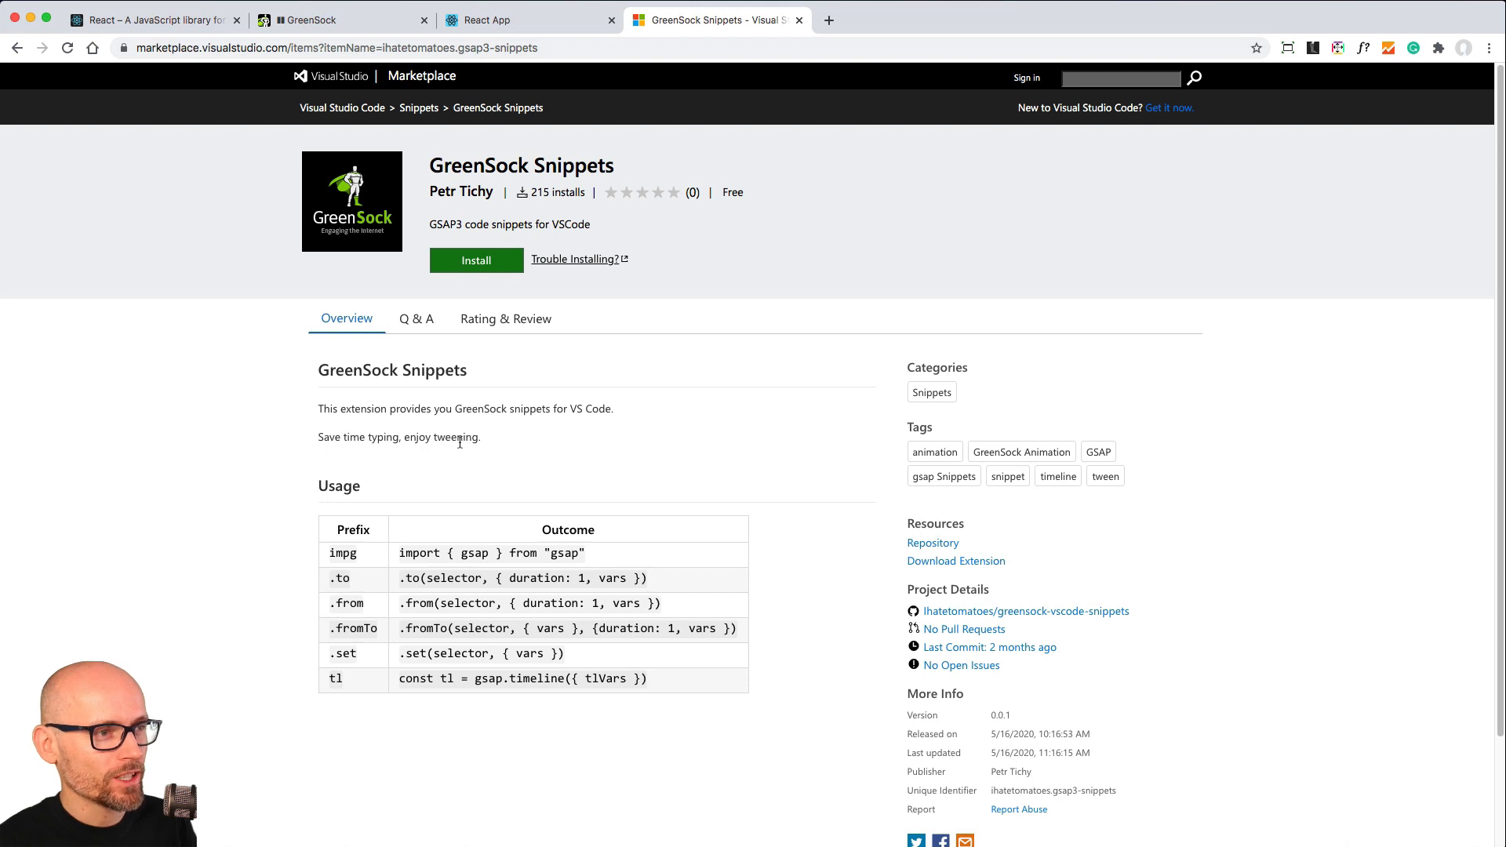
mouse_move(391, 571)
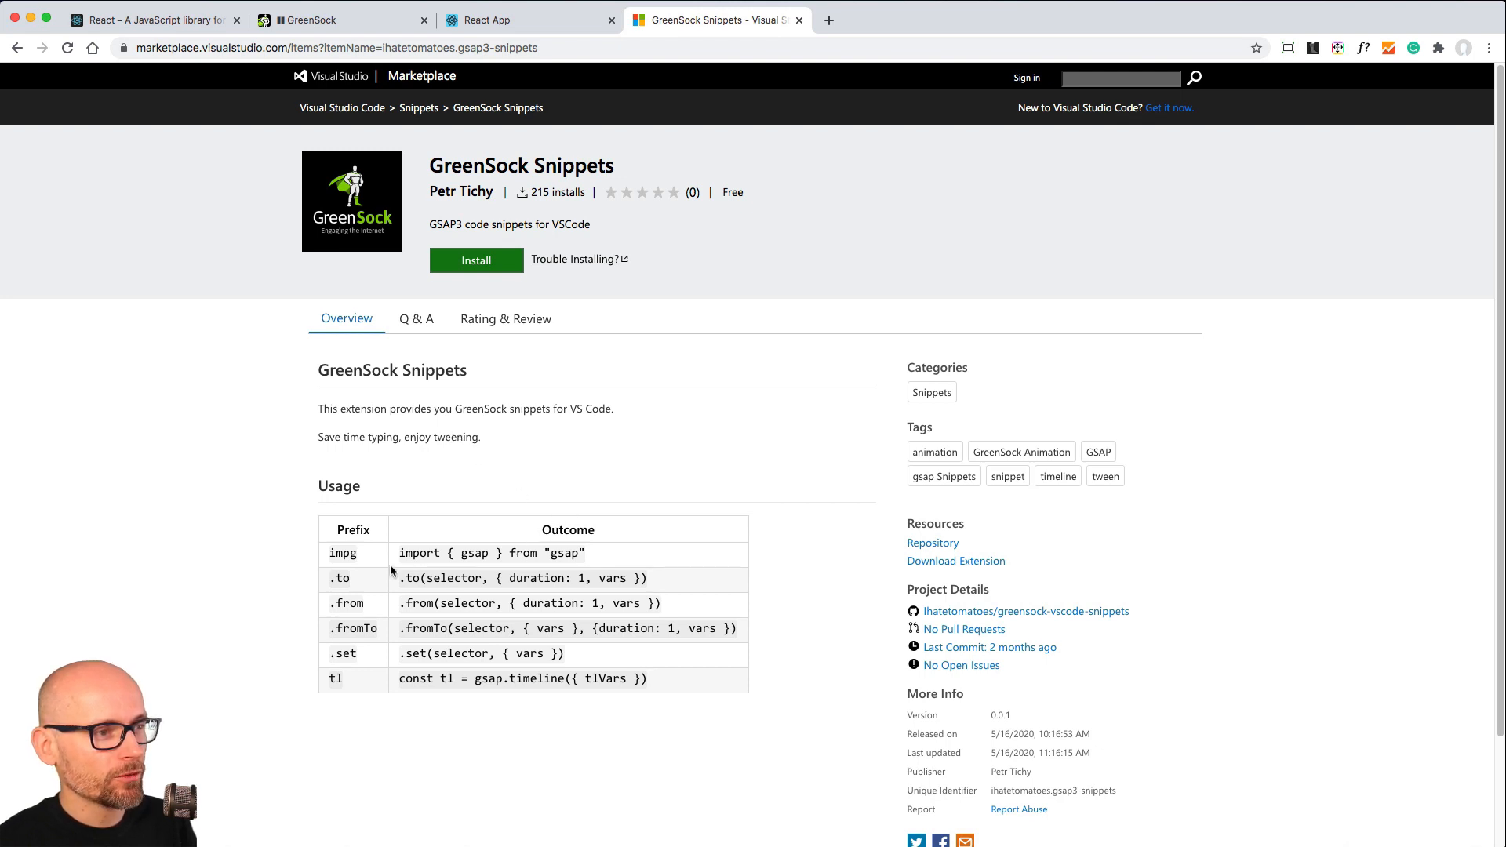
Review the GreenSock Snippets usage prefixes (impg, .to, .from, tl) and install it.
double_click(342, 553)
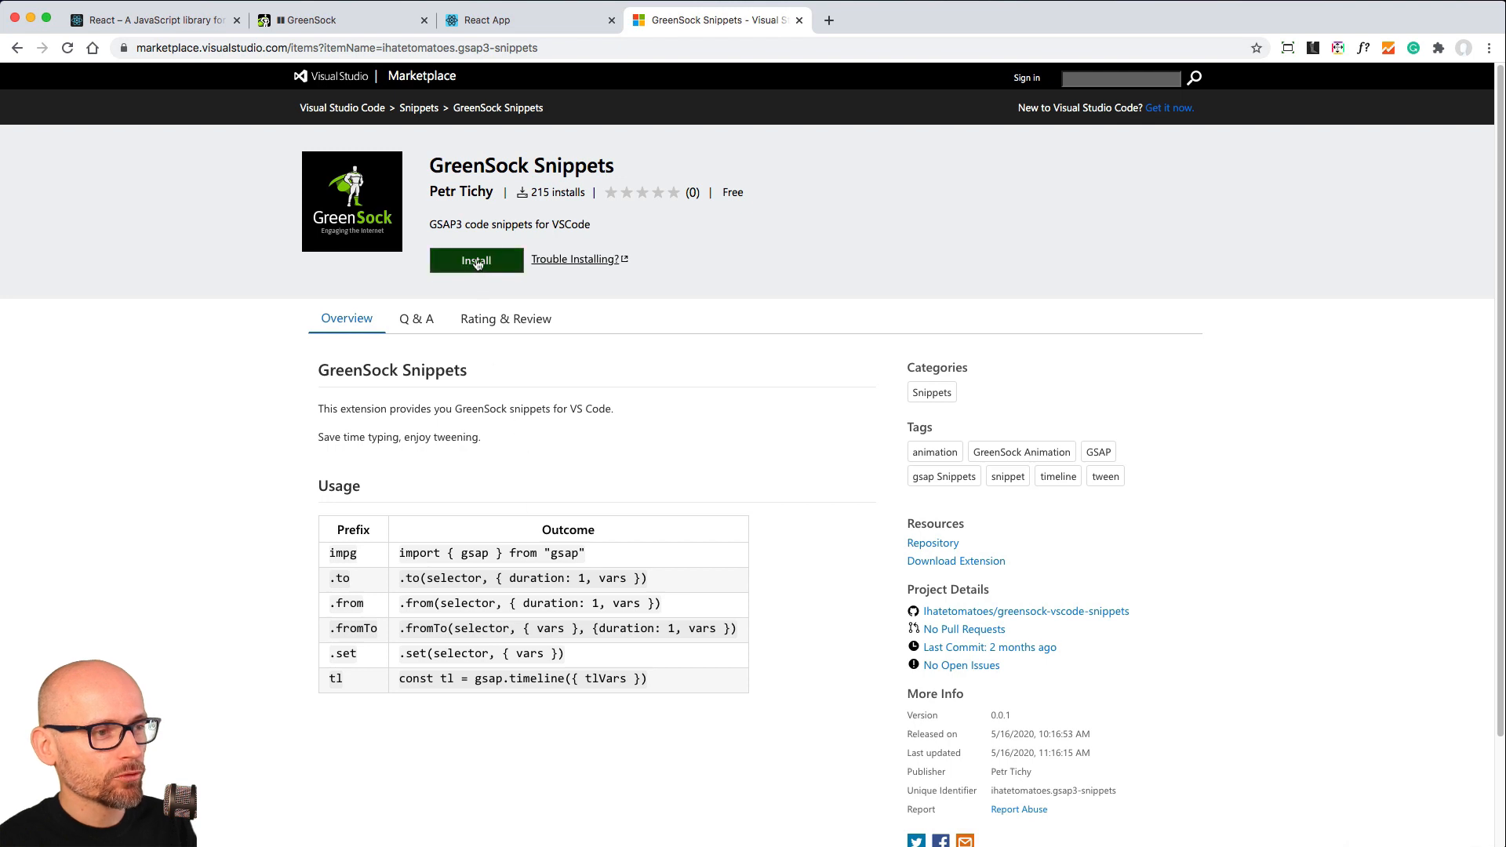
mouse_move(731, 345)
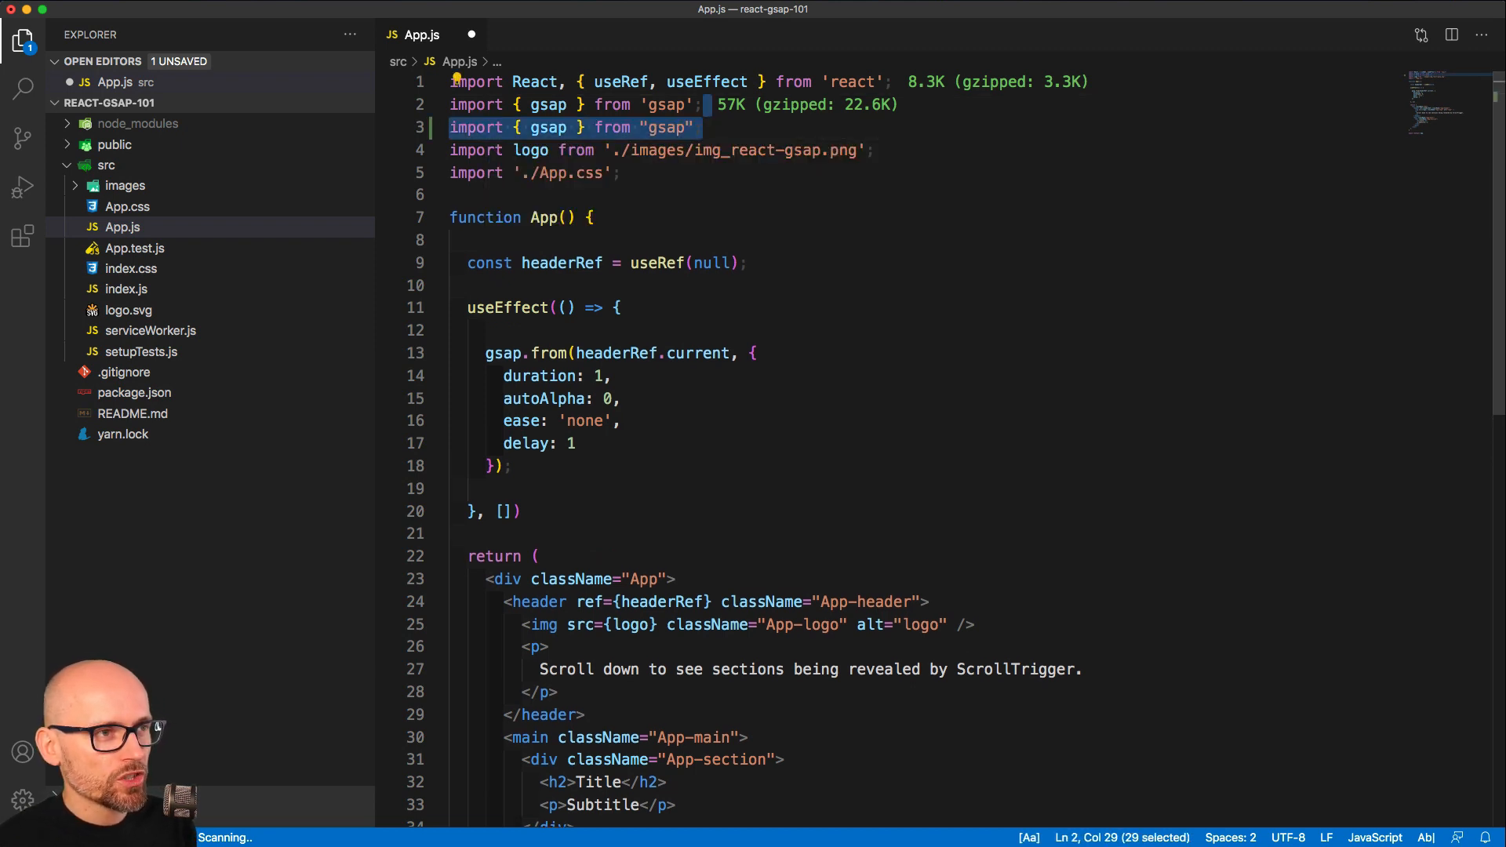
Remove the duplicate gsap import and insert snippet gsap.from and gsap.timeline placeholder calls in useEffect.
key(Backspace)
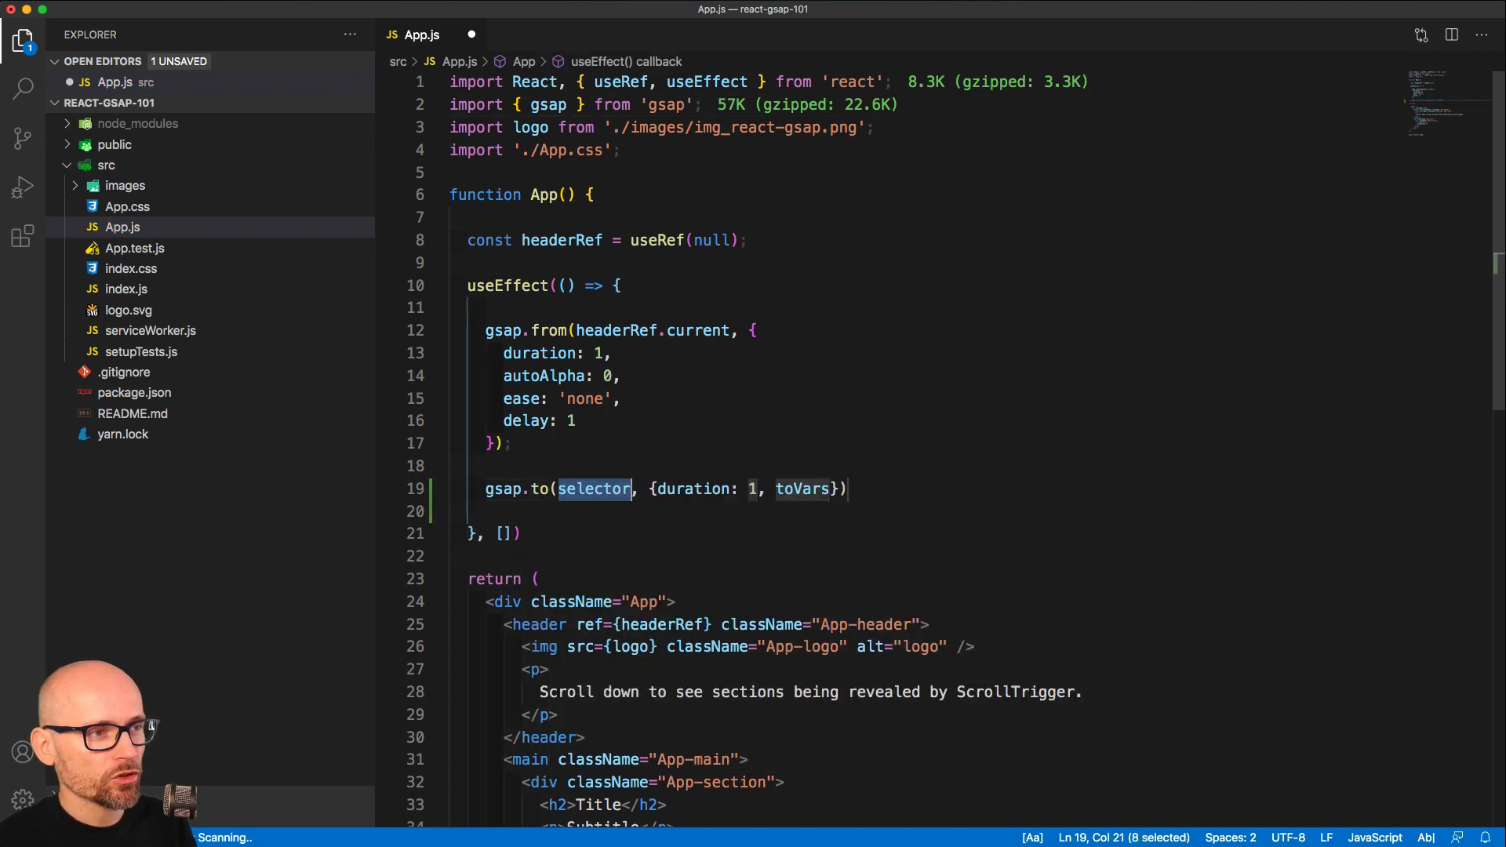
text(gsap.from(selector, {duration: 1, fromVars}))
text(gsap.fromTo(selector, {fromVars}, {duration: 1, toVars)
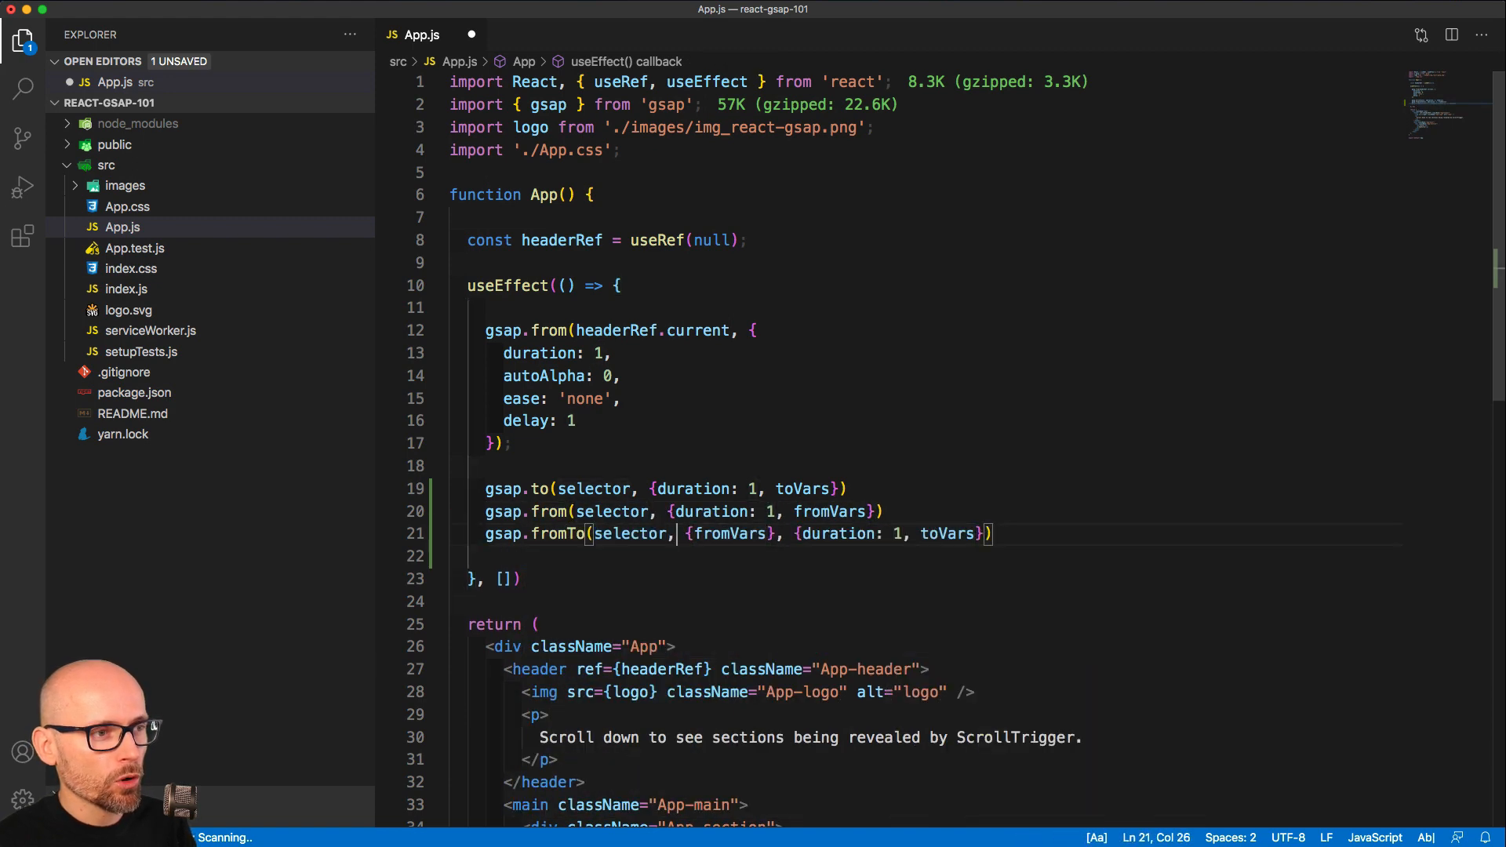
text(const tl = gsap.timeline({tlVars}))
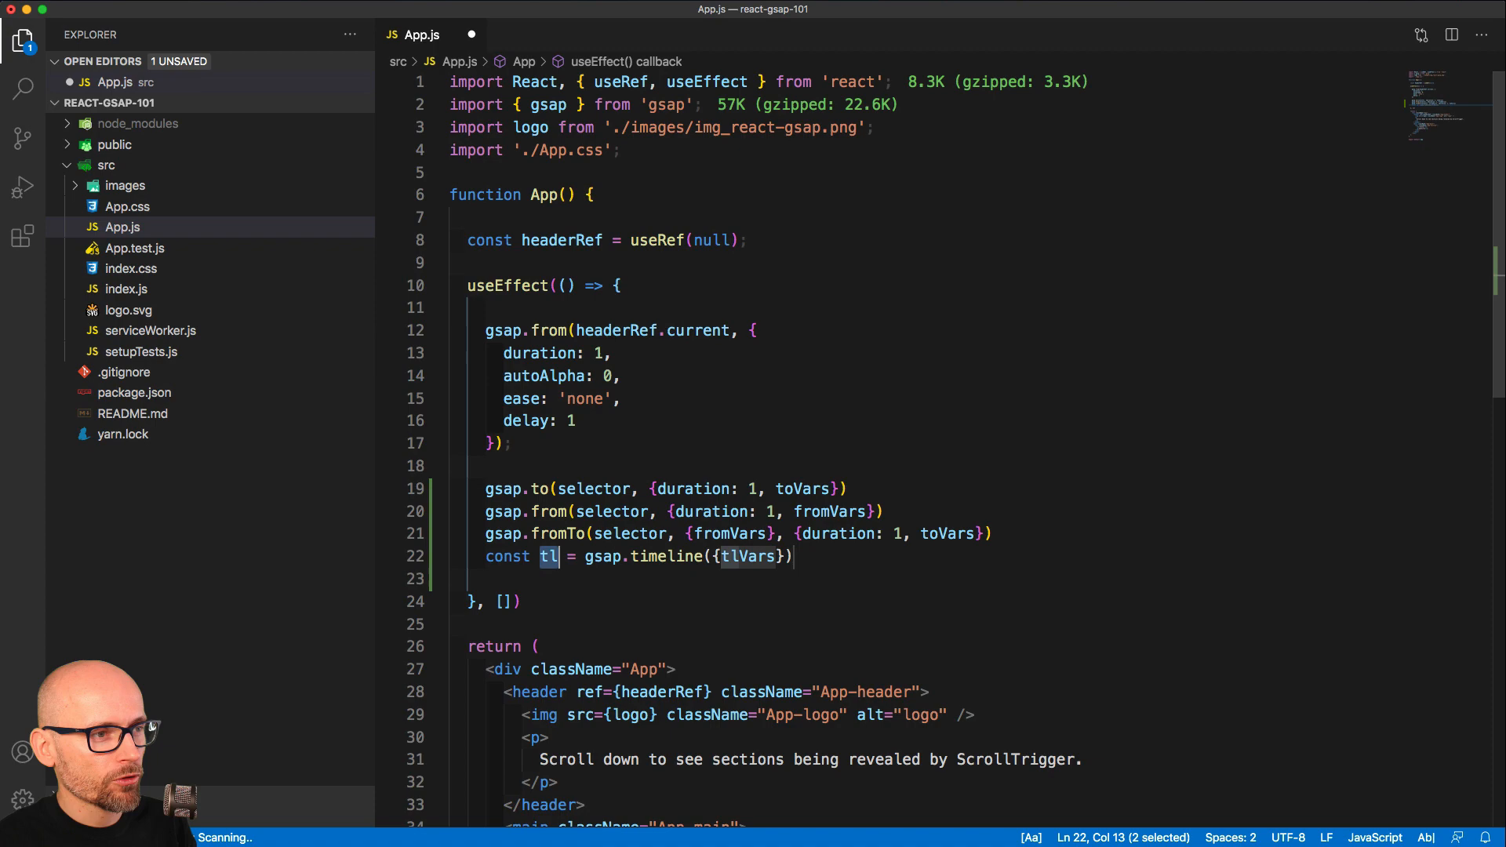